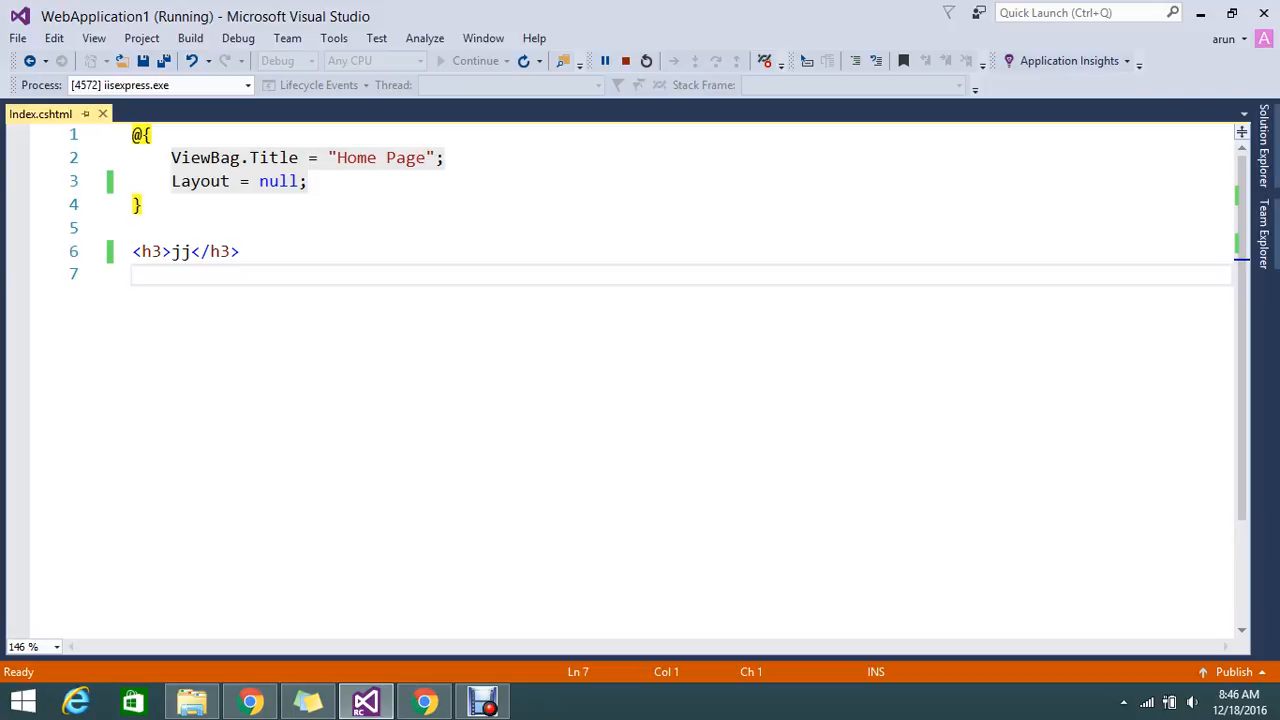
- Show the project's file tree in Solution Explorer with the Controllers folder expanded
double_click(181, 251)
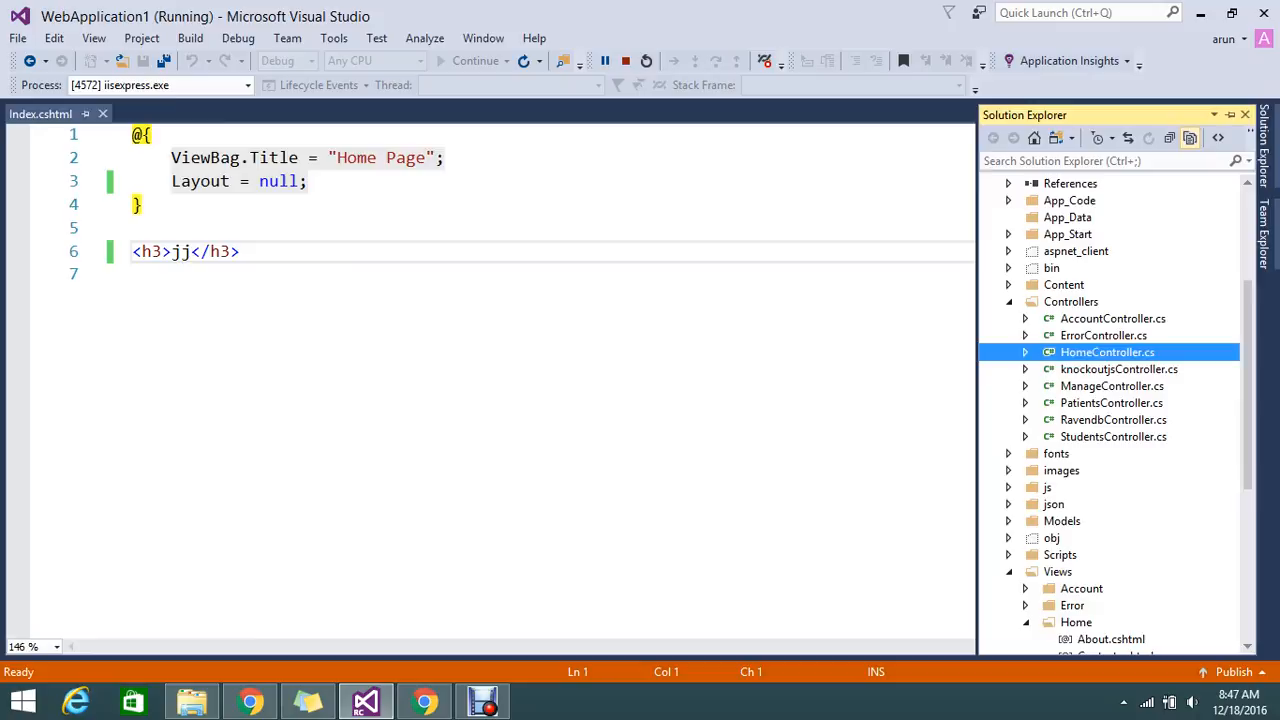
- Review HomeController's test action setting ViewBag.testdata, dismiss the edit warning, and return to Index.cshtml
double_click(1107, 352)
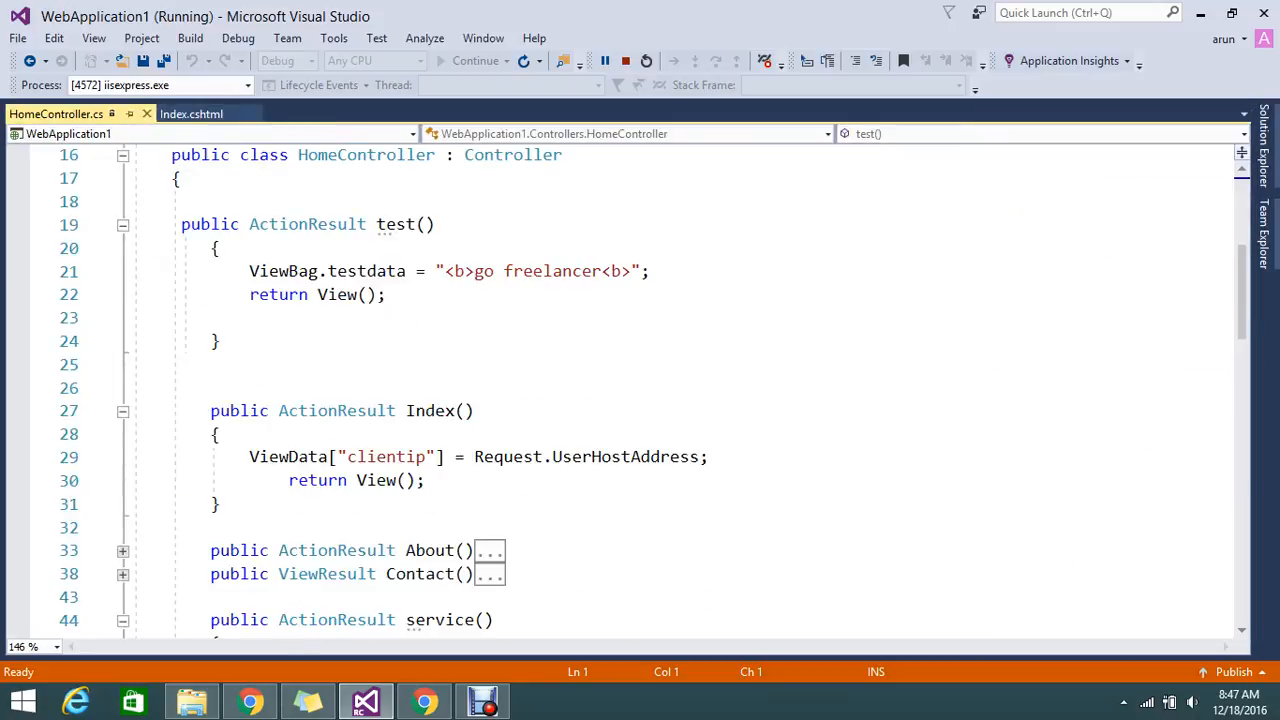
left_click(648, 271)
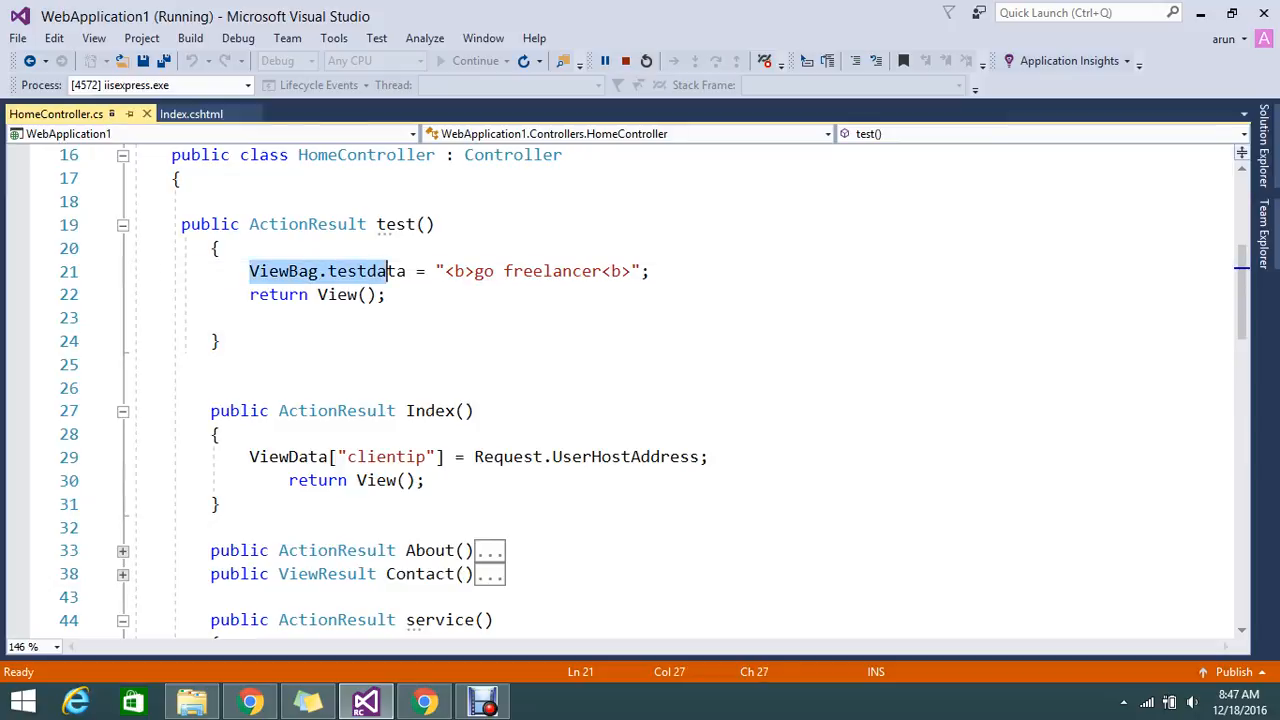
scroll("down", 3)
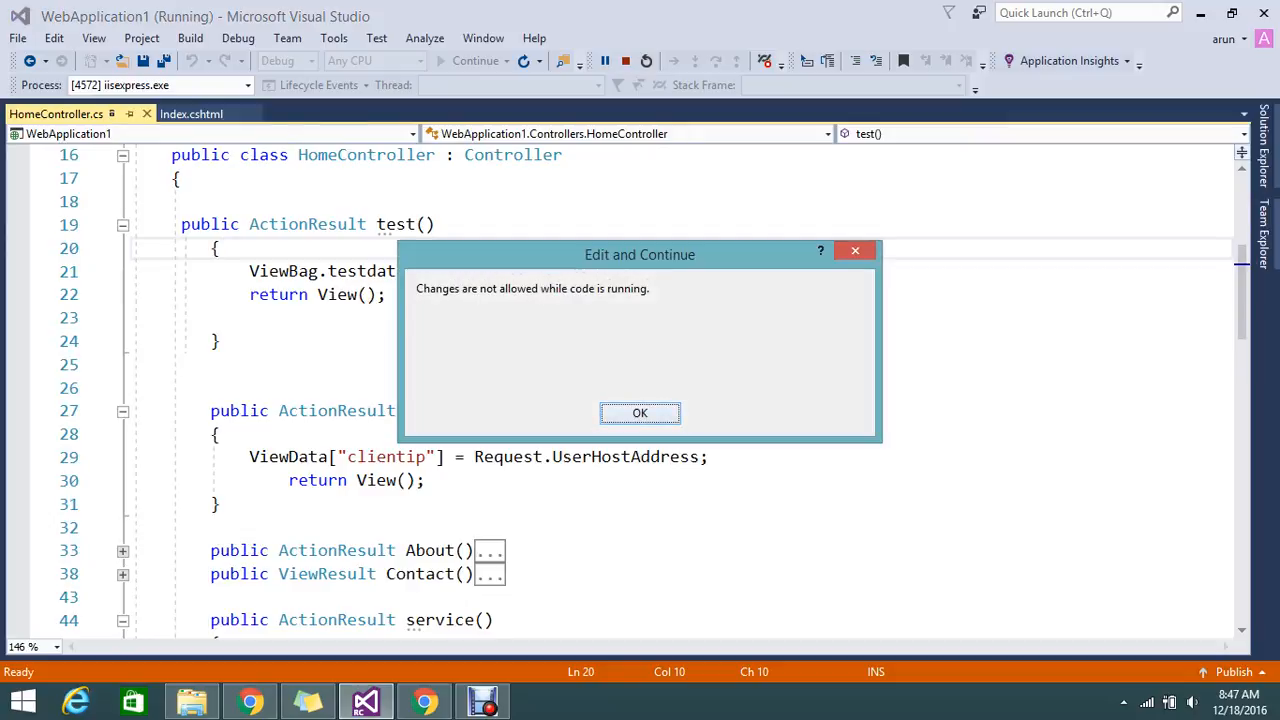
left_click(640, 413)
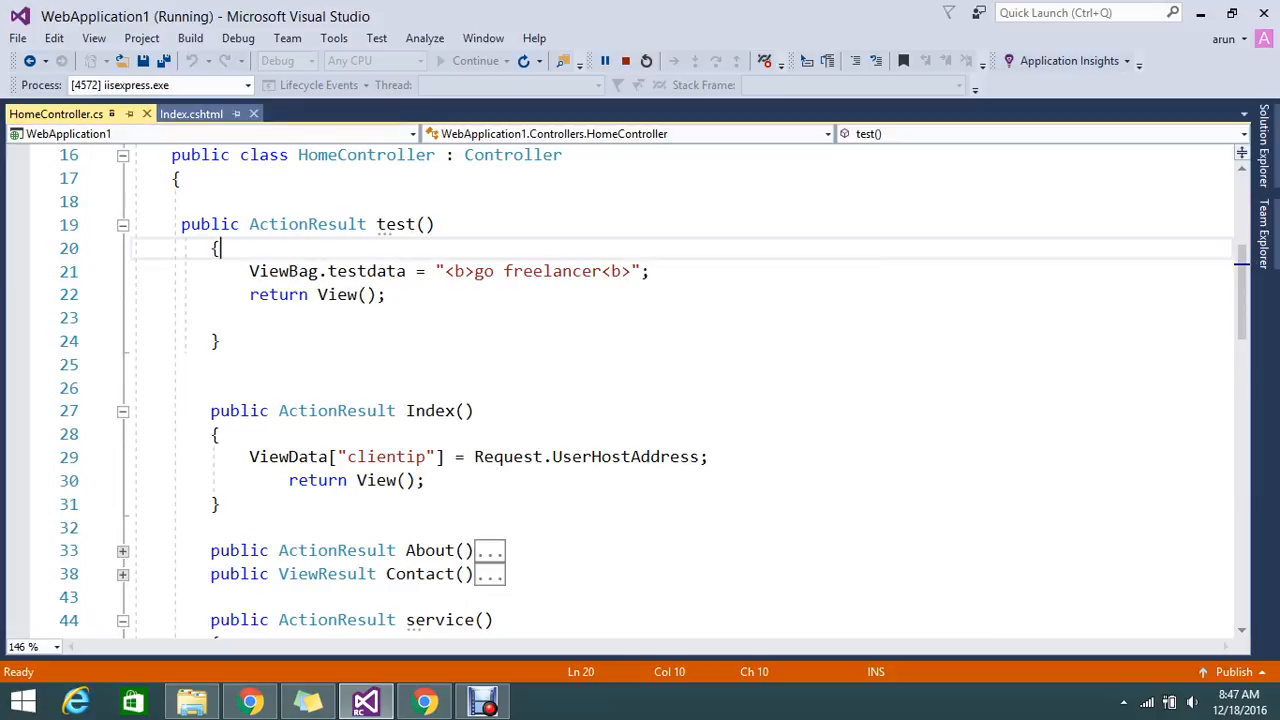
left_click(191, 113)
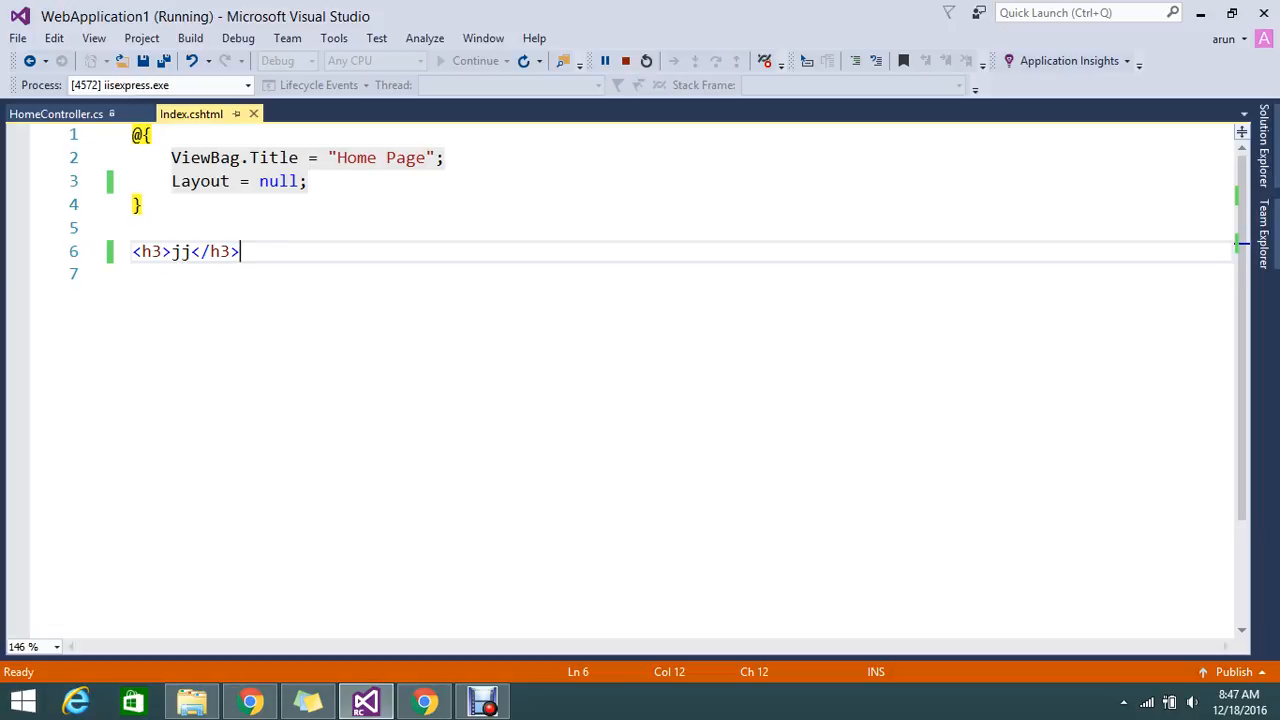
- Replace the h3 heading text jj with 'go freelancer' and save Index.cshtml
double_click(177, 251)
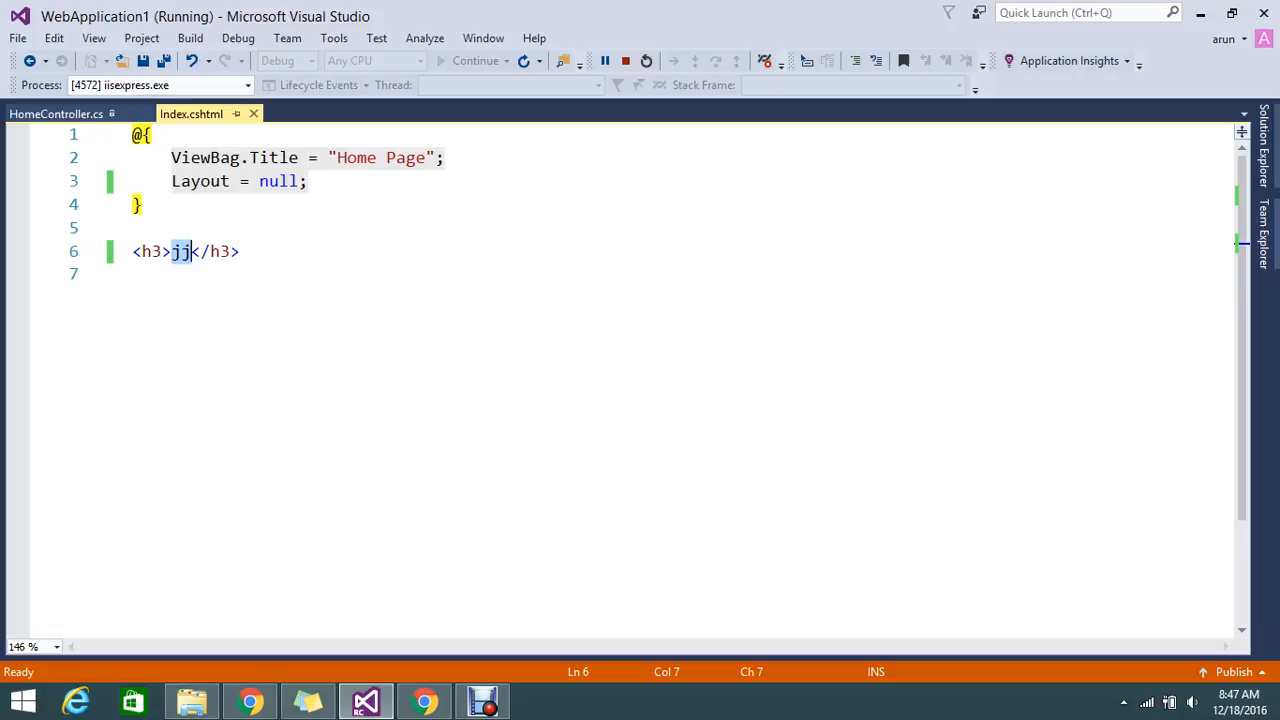
type("go")
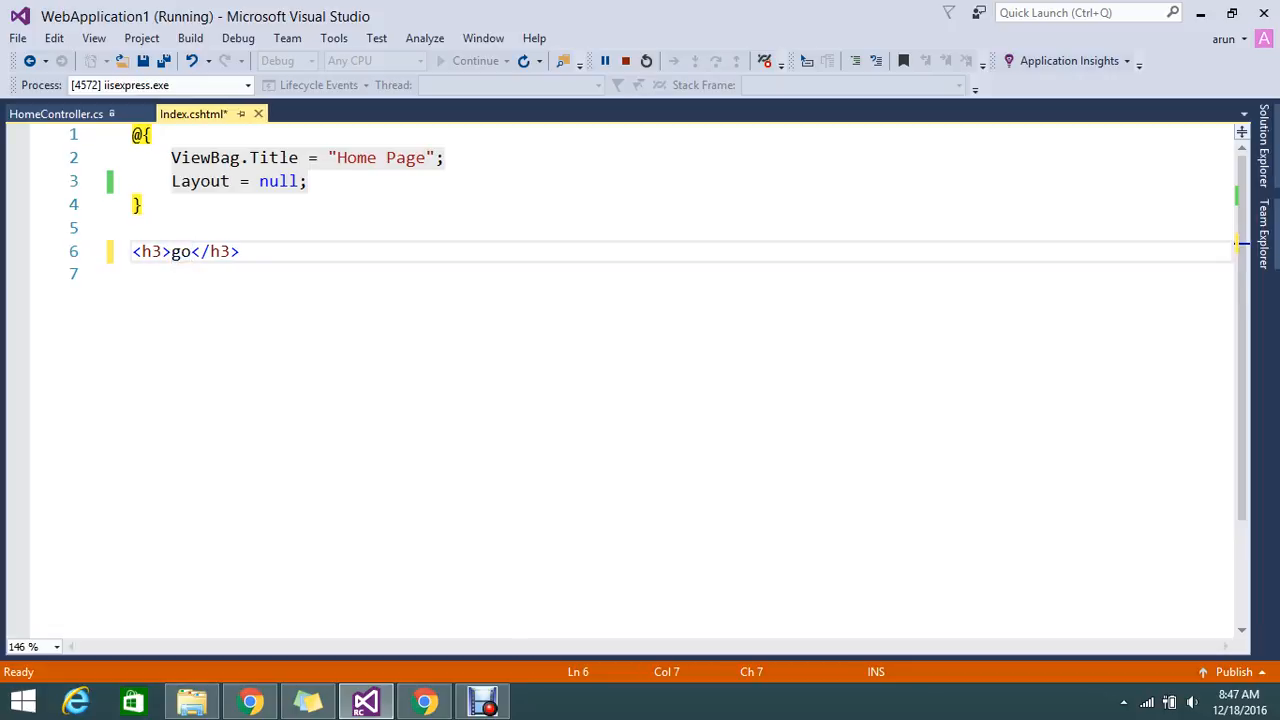
type("freel")
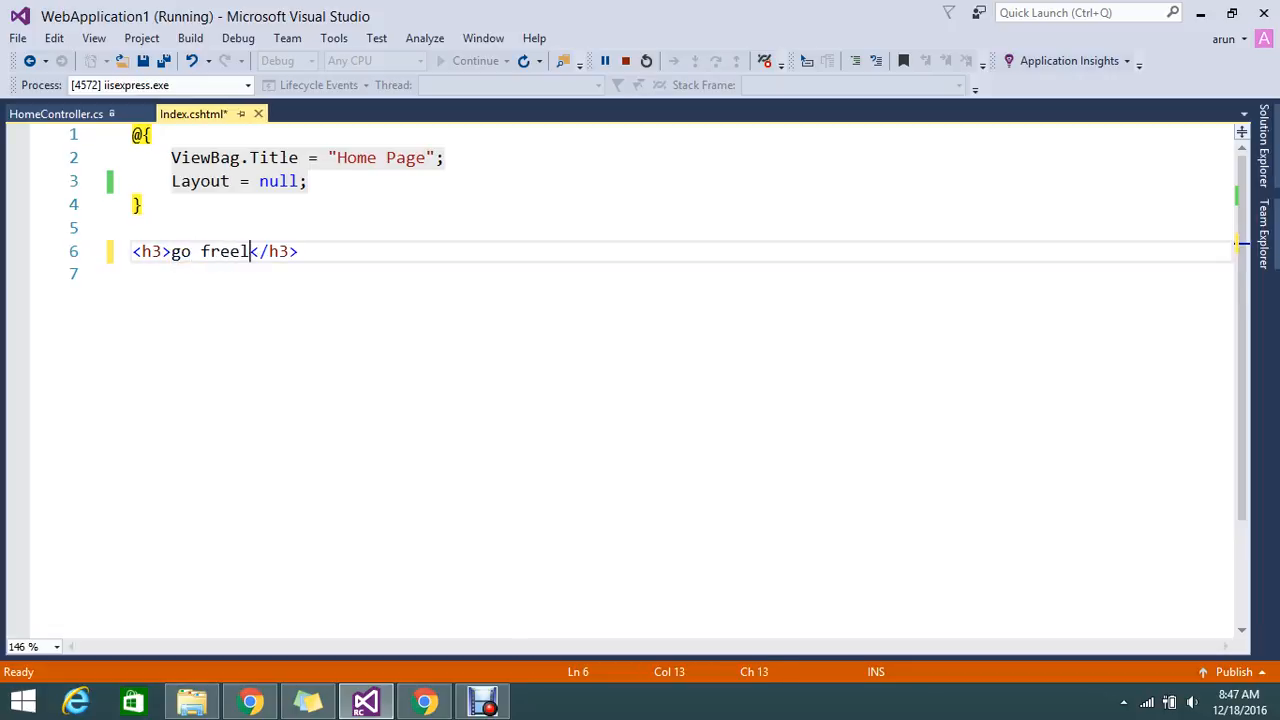
type("ancer")
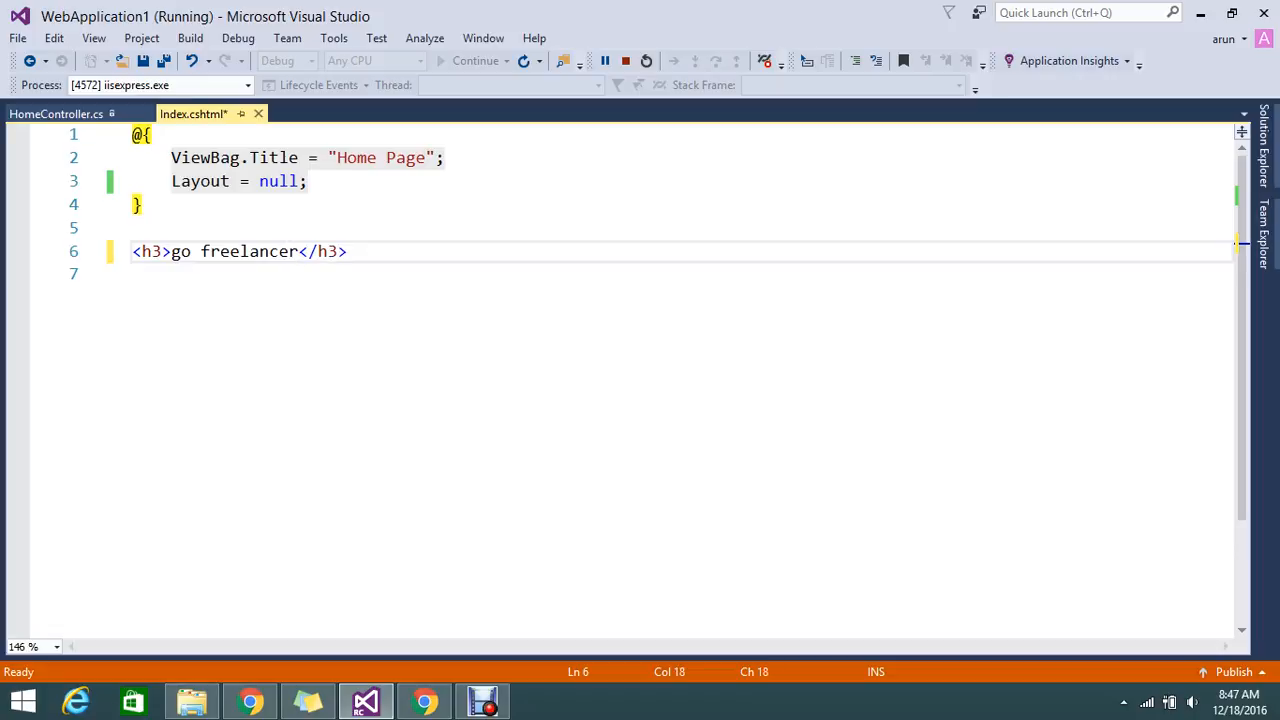
key("ctrl+s")
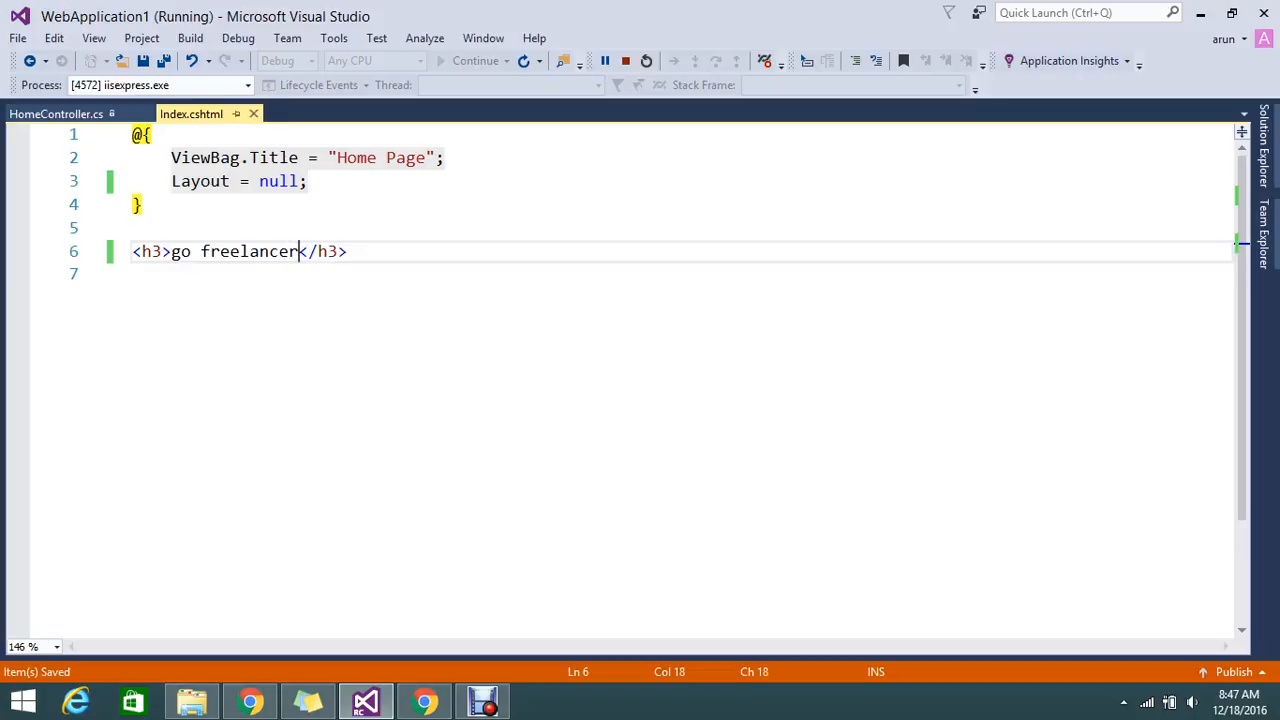
- Reload localhost in Chrome to see the 'go freelancer' heading, then return to Visual Studio
left_click(423, 700)
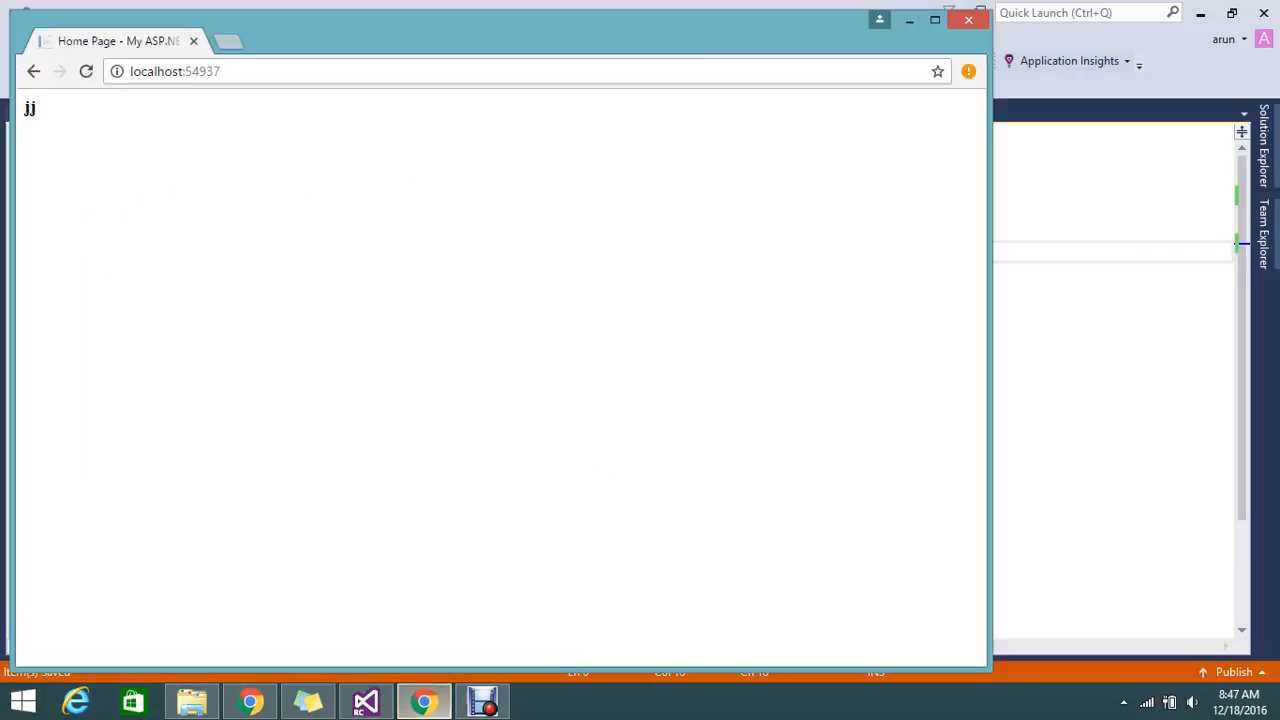
left_click(86, 71)
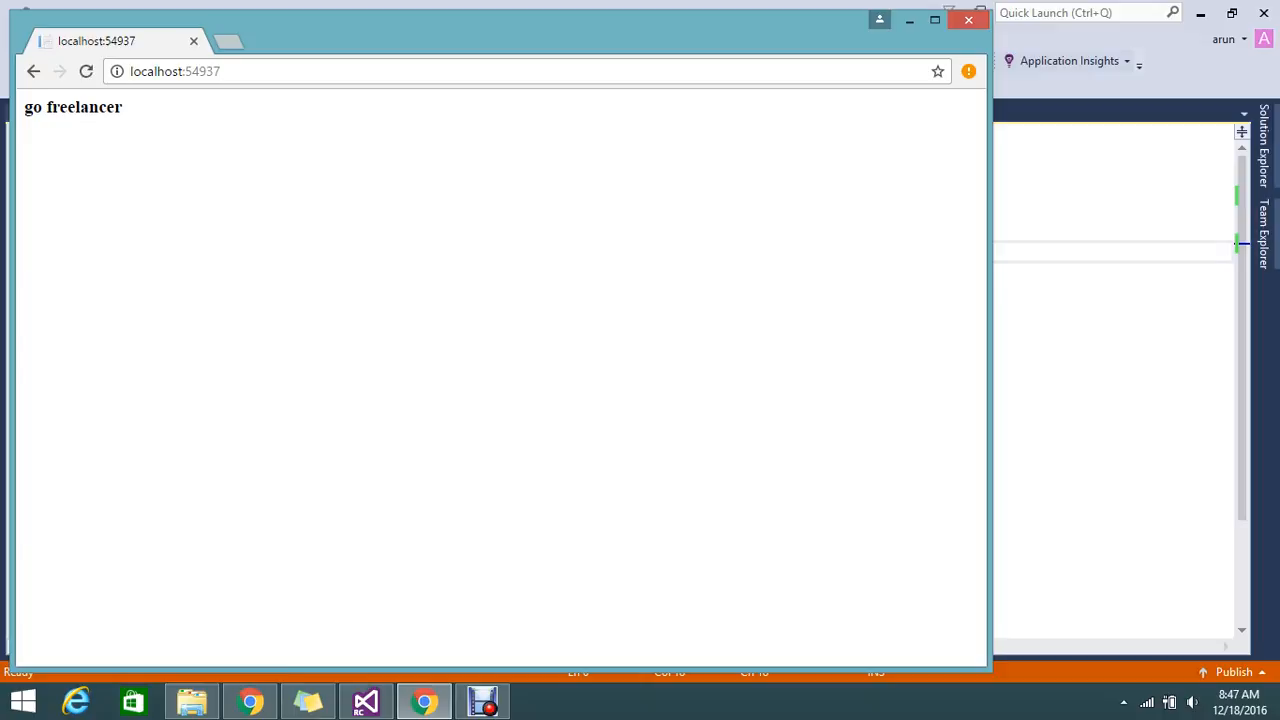
left_click(365, 700)
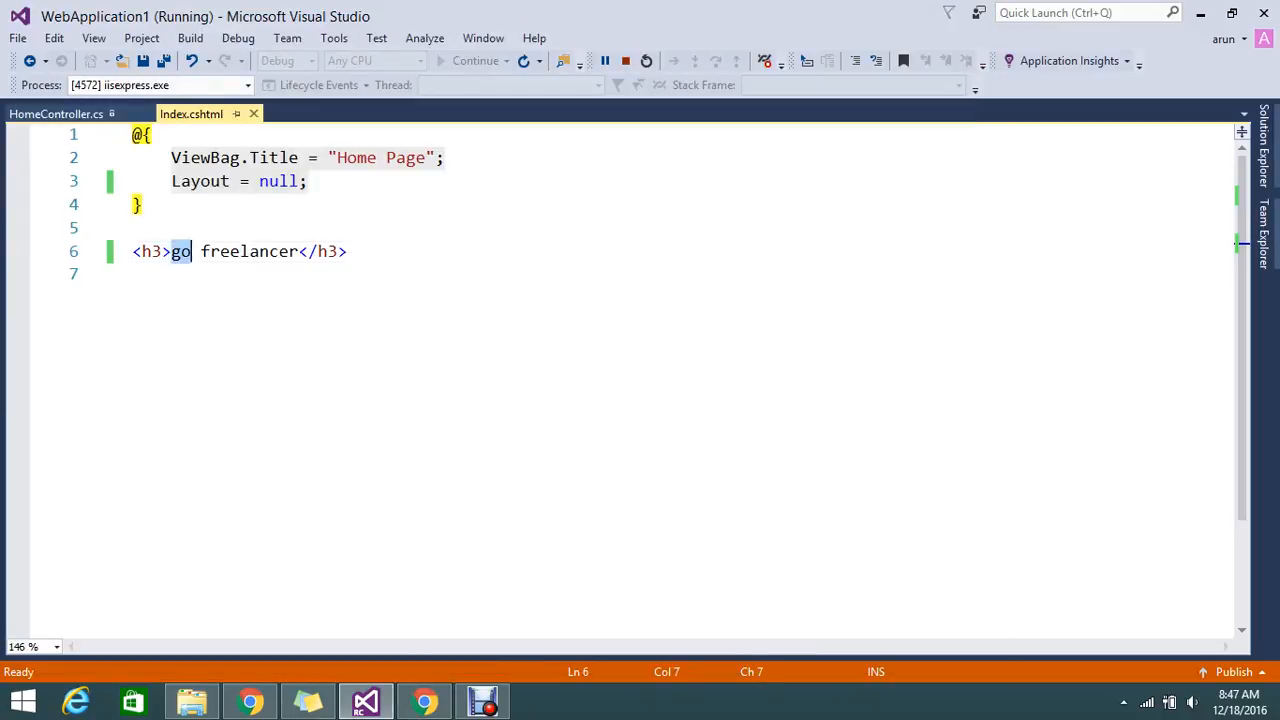
- Add an h2 heading reading 'go freelancer' below the h3 heading
double_click(248, 251)
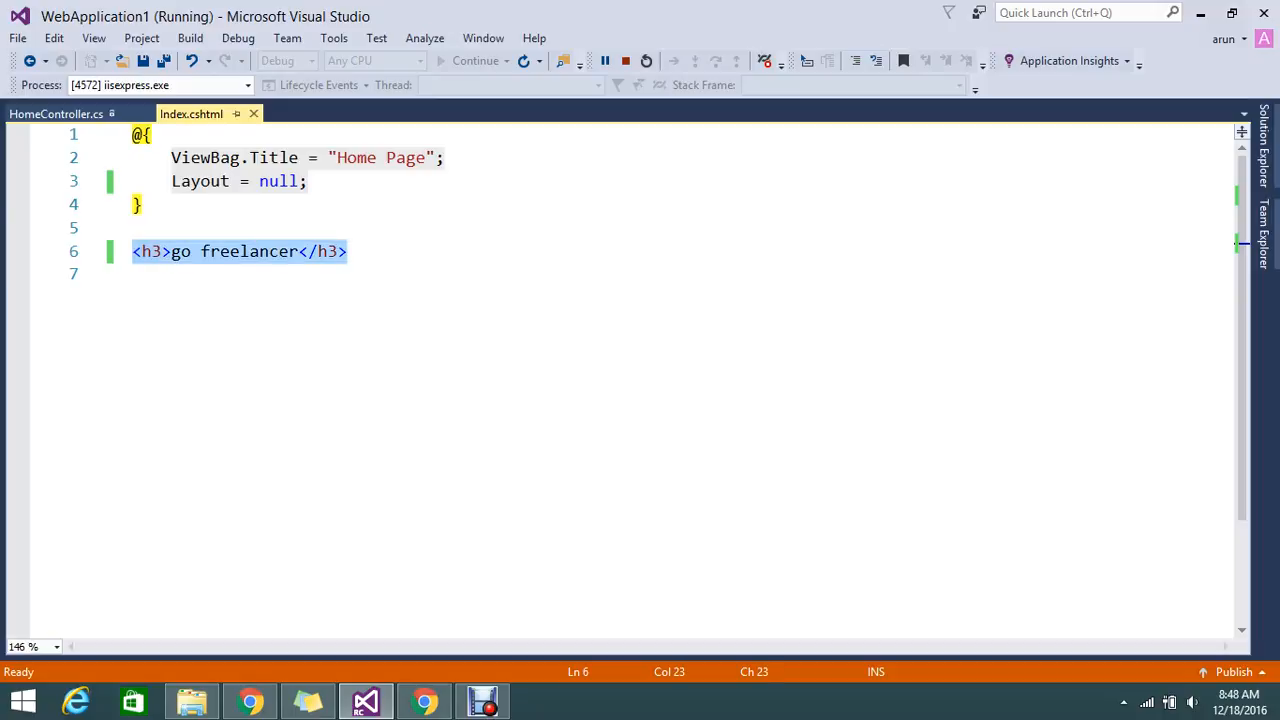
key("Return")
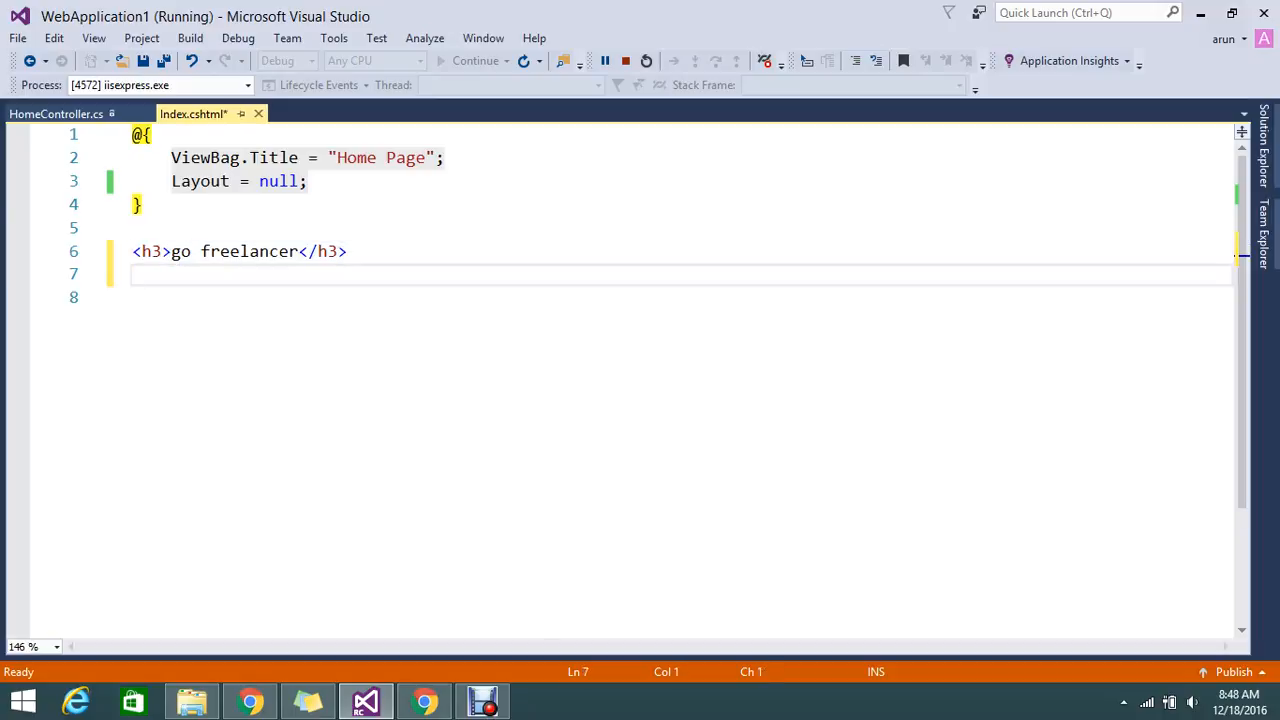
type("<h2></h2>")
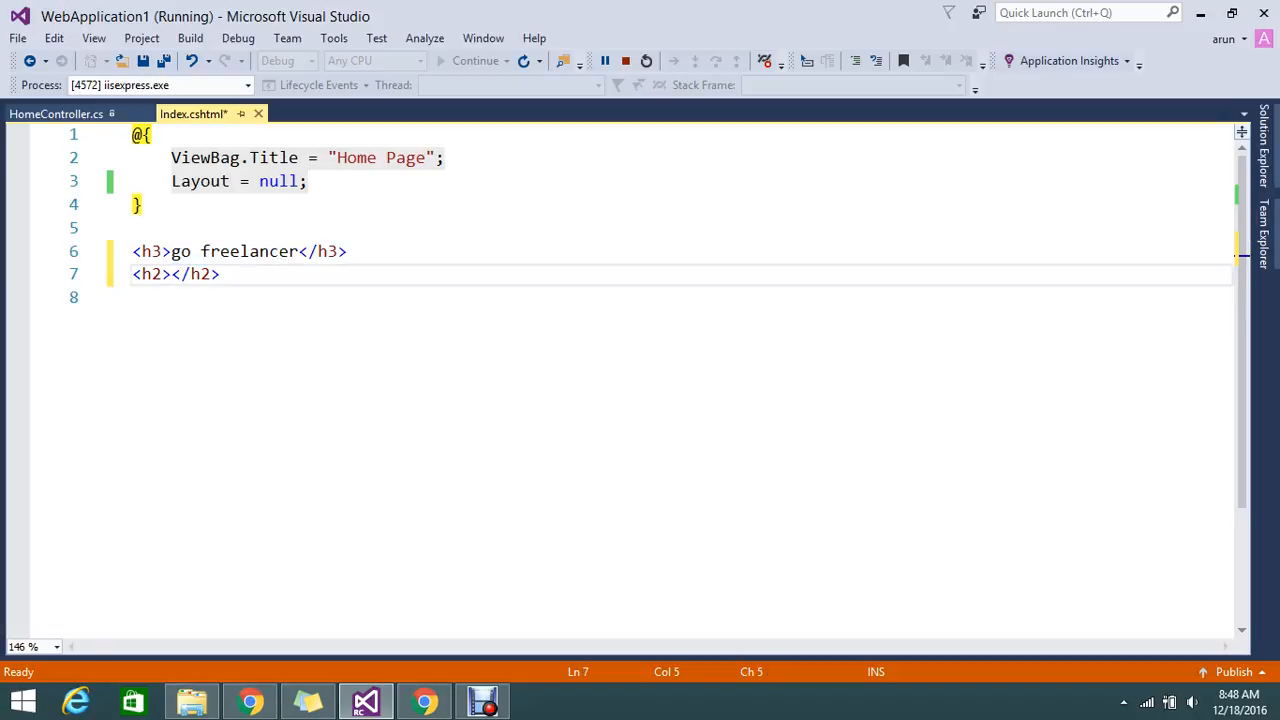
type("go freelancer")
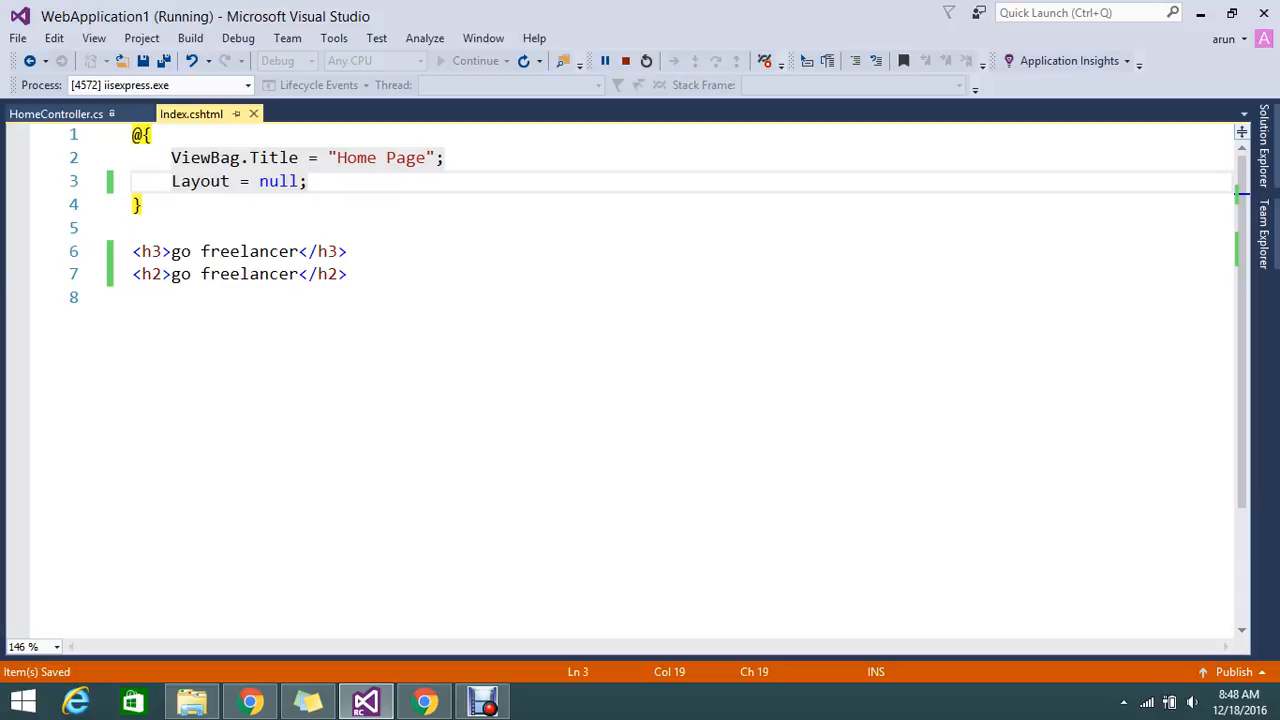
- Place the caret at the end of the Layout = null; line in the Razor block
left_click(308, 181)
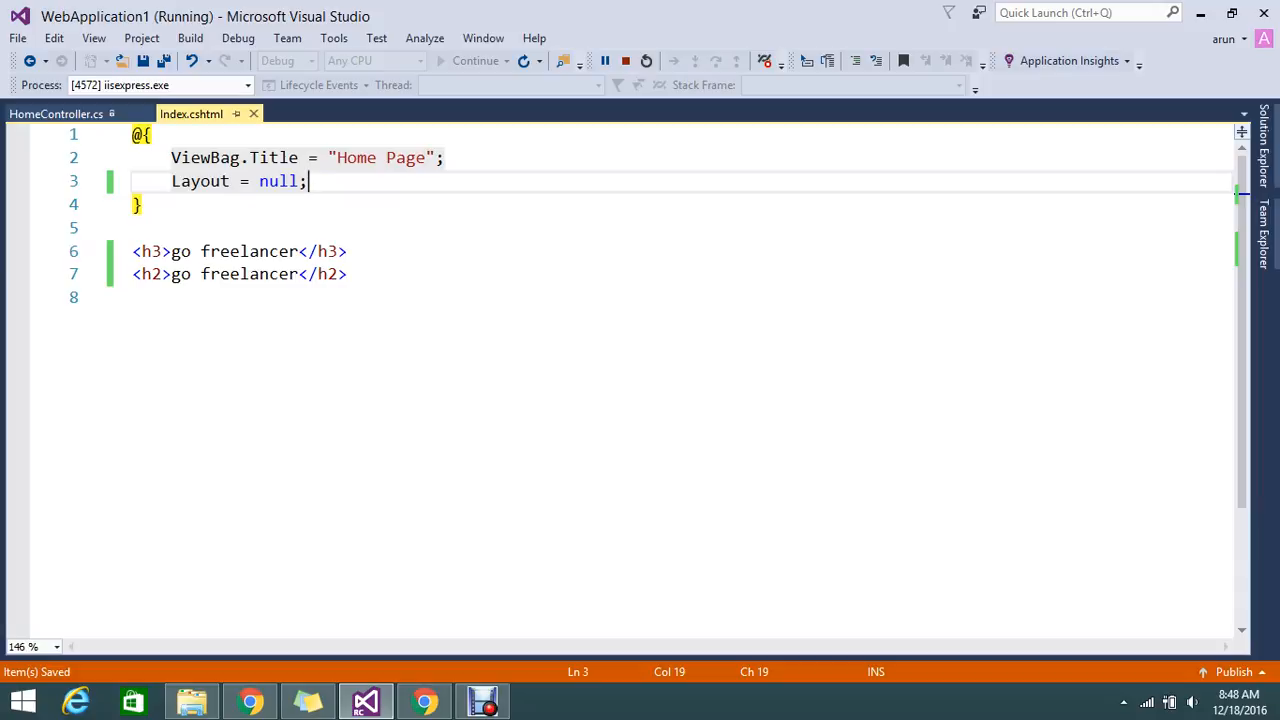
double_click(205, 157)
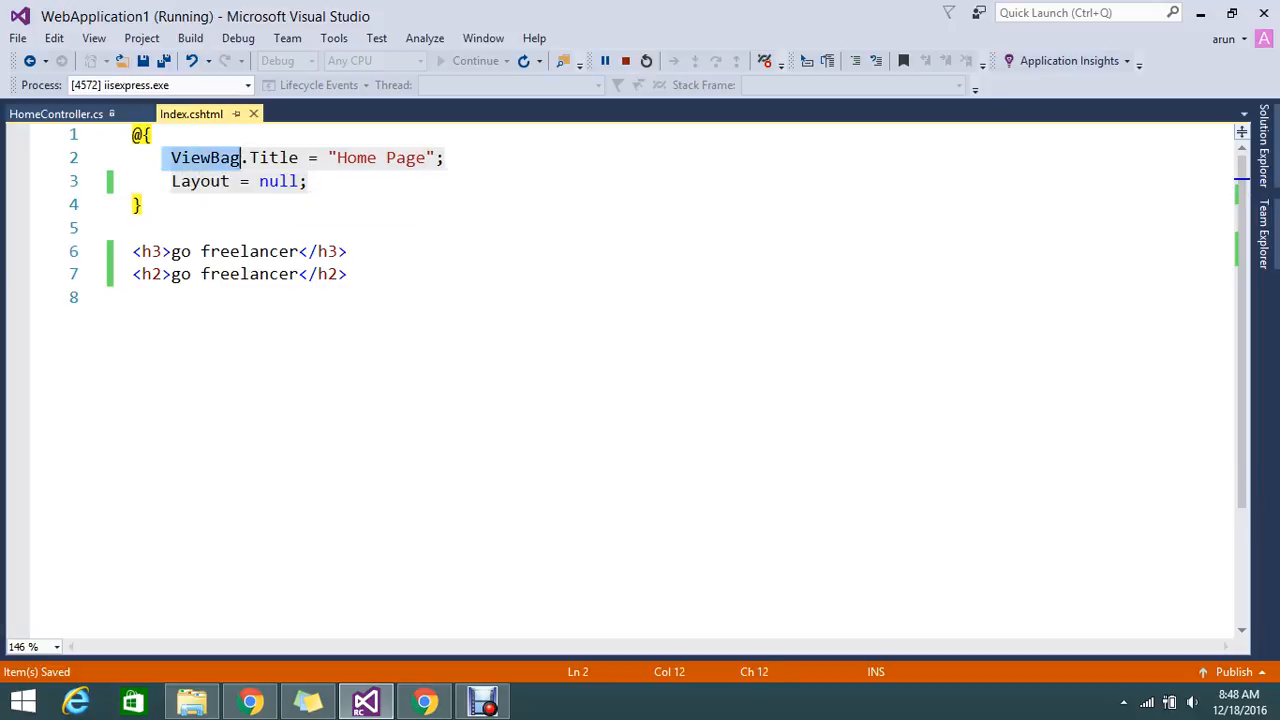
left_click(310, 181)
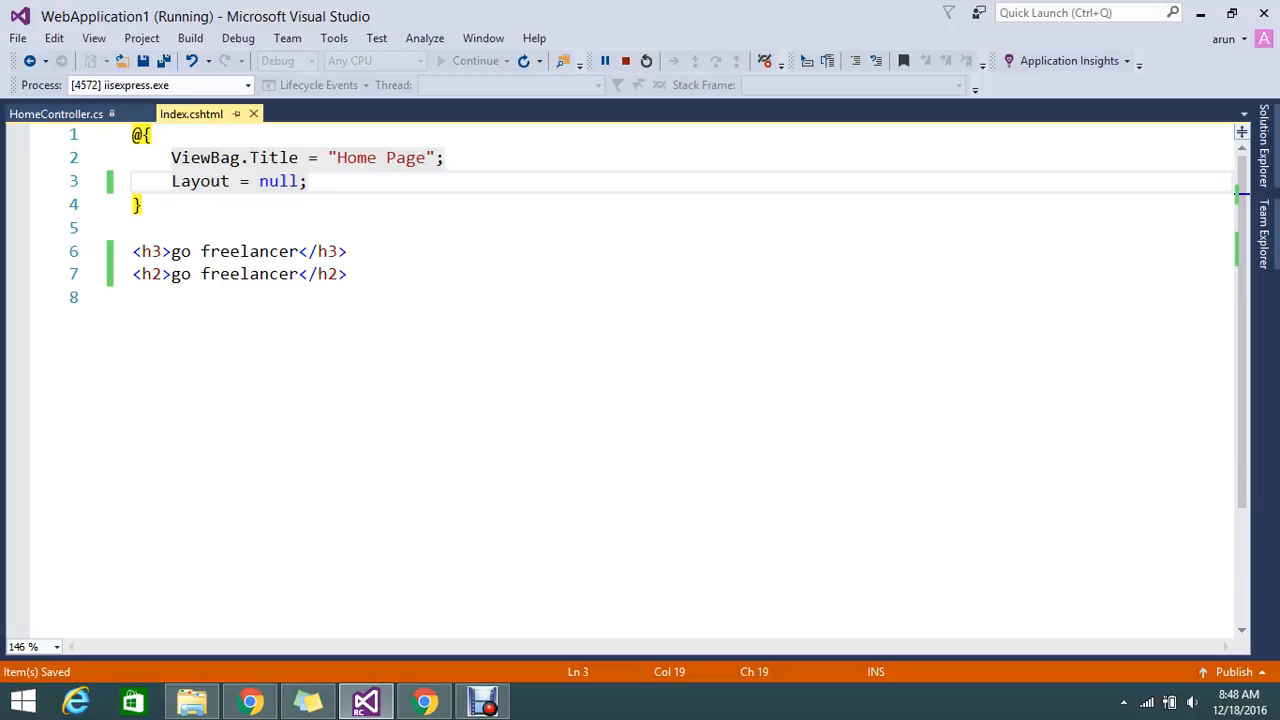
- Declare string channel = "go freelancer" in the Razor code block
type("s")
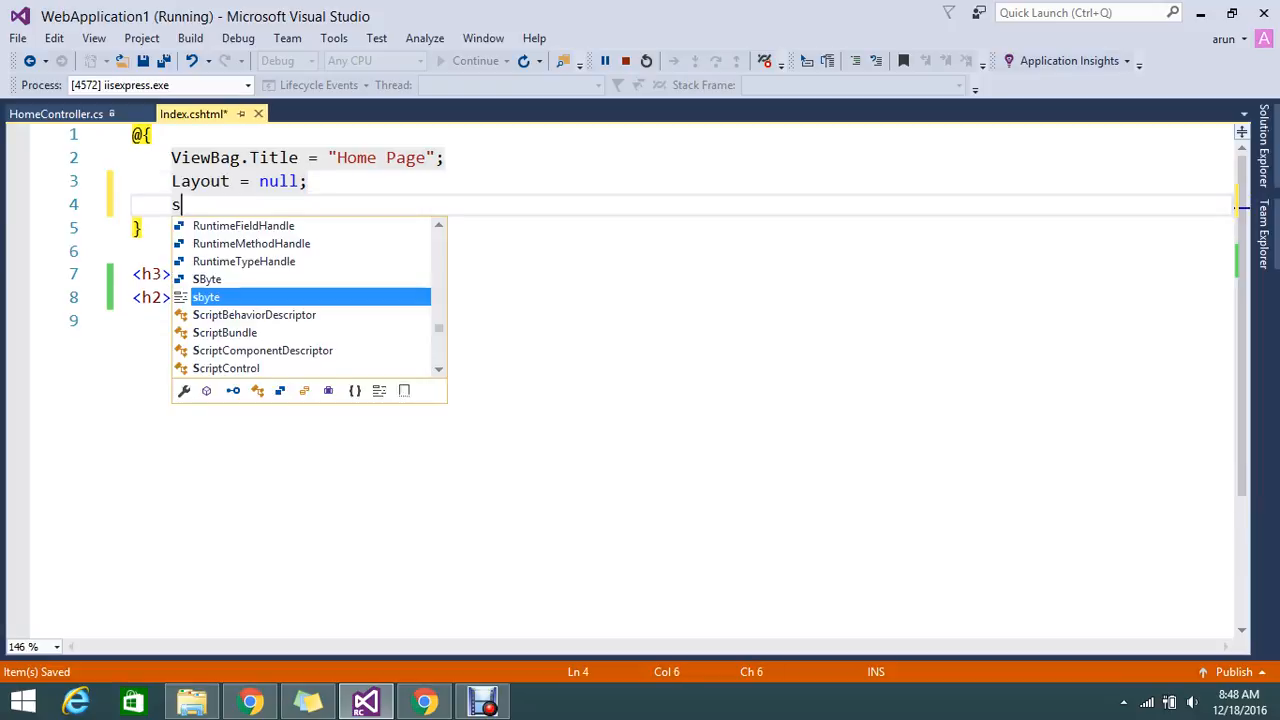
type("tring")
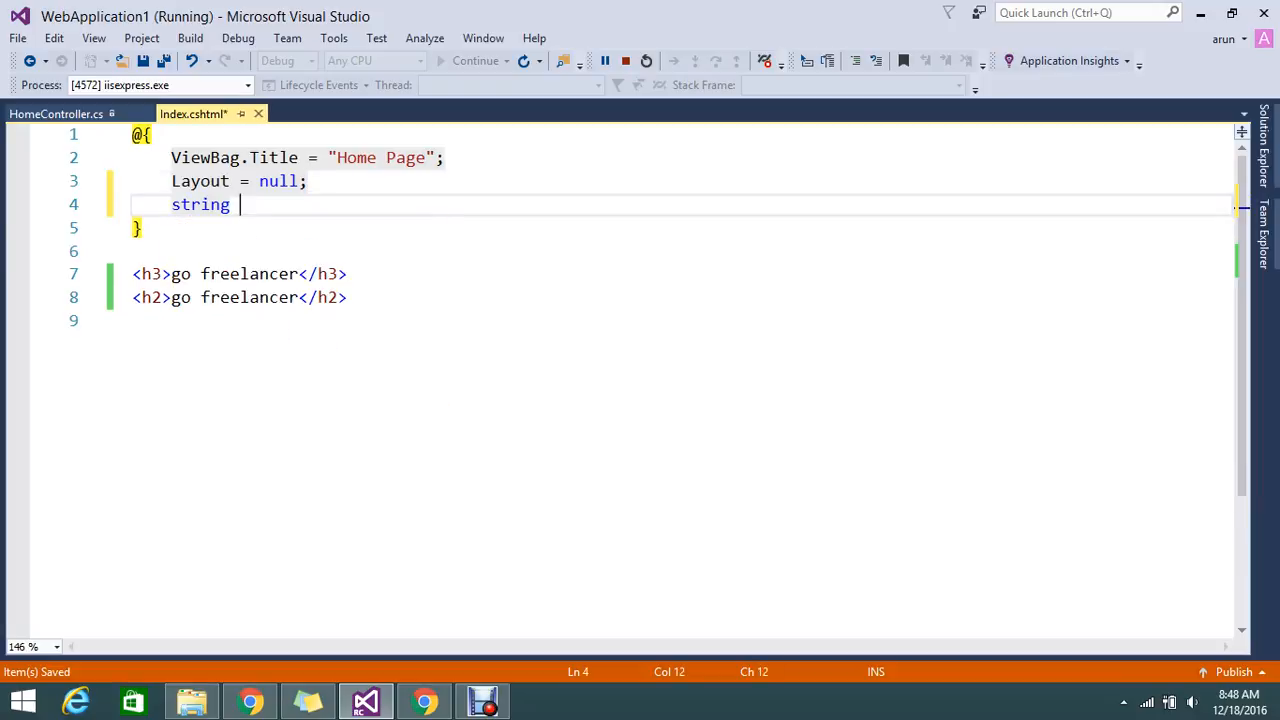
type("chan")
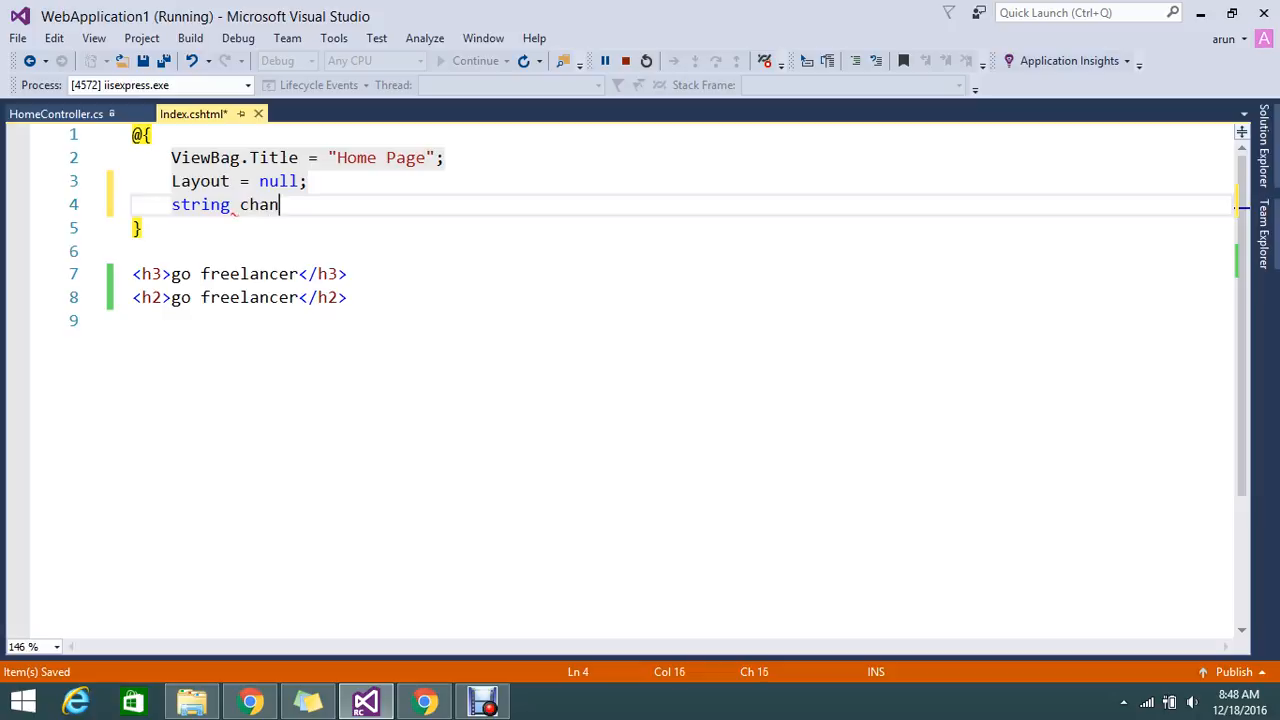
type("nel=")
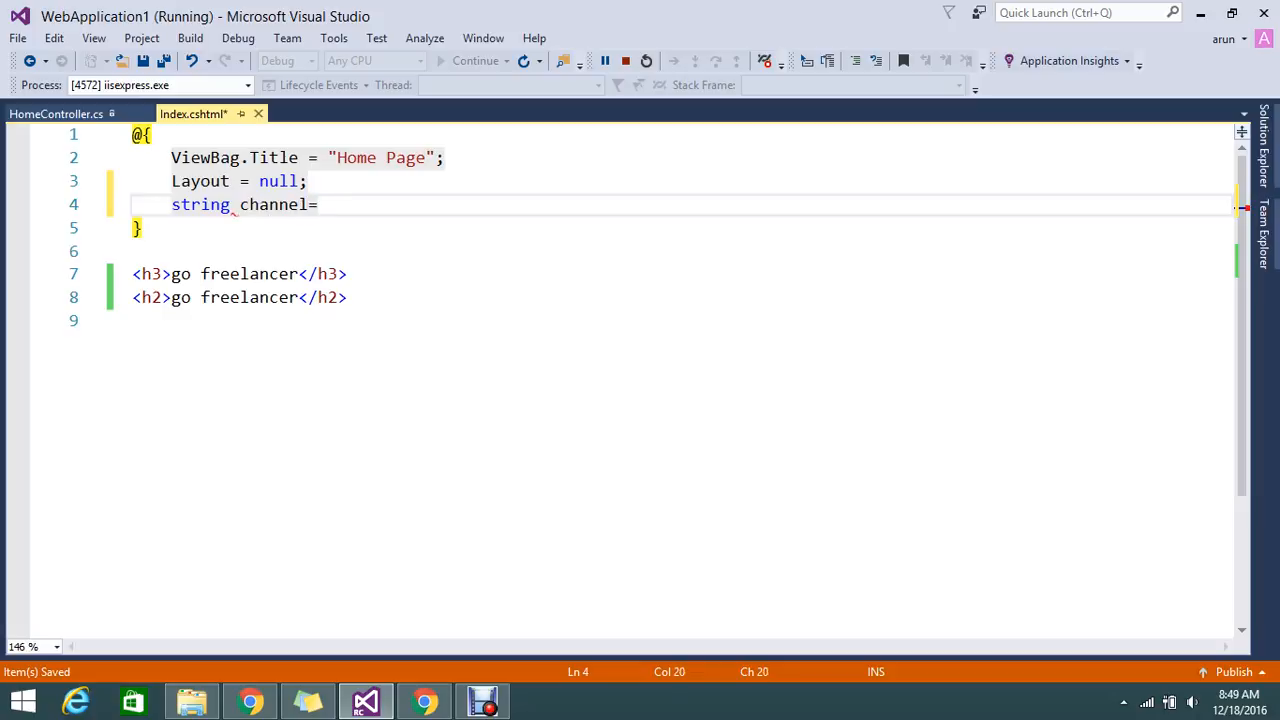
type("= \"\";")
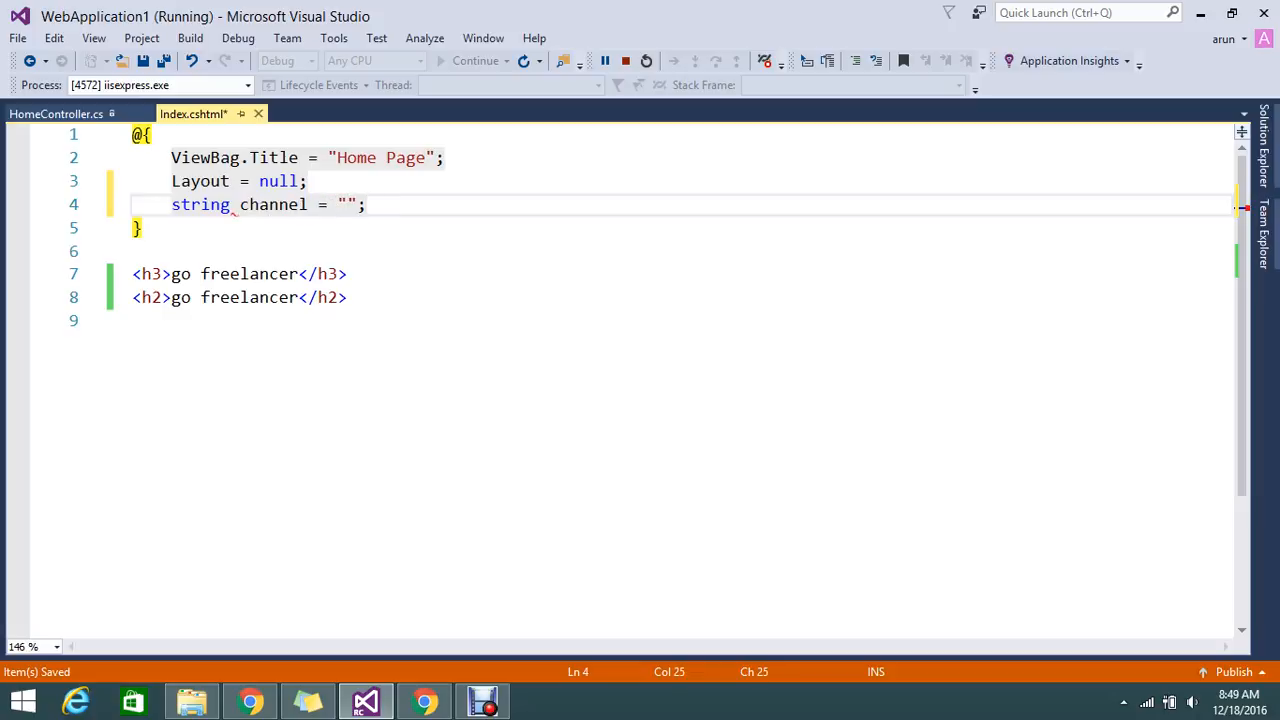
double_click(230, 274)
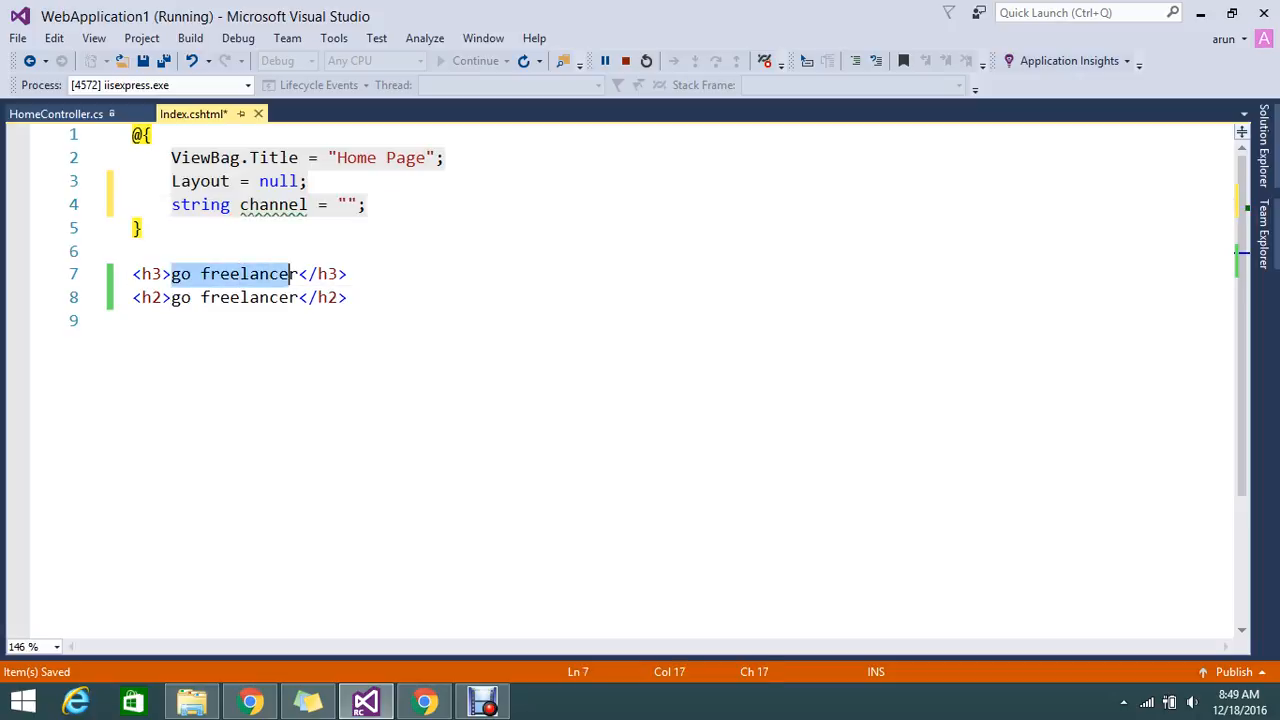
key("Delete")
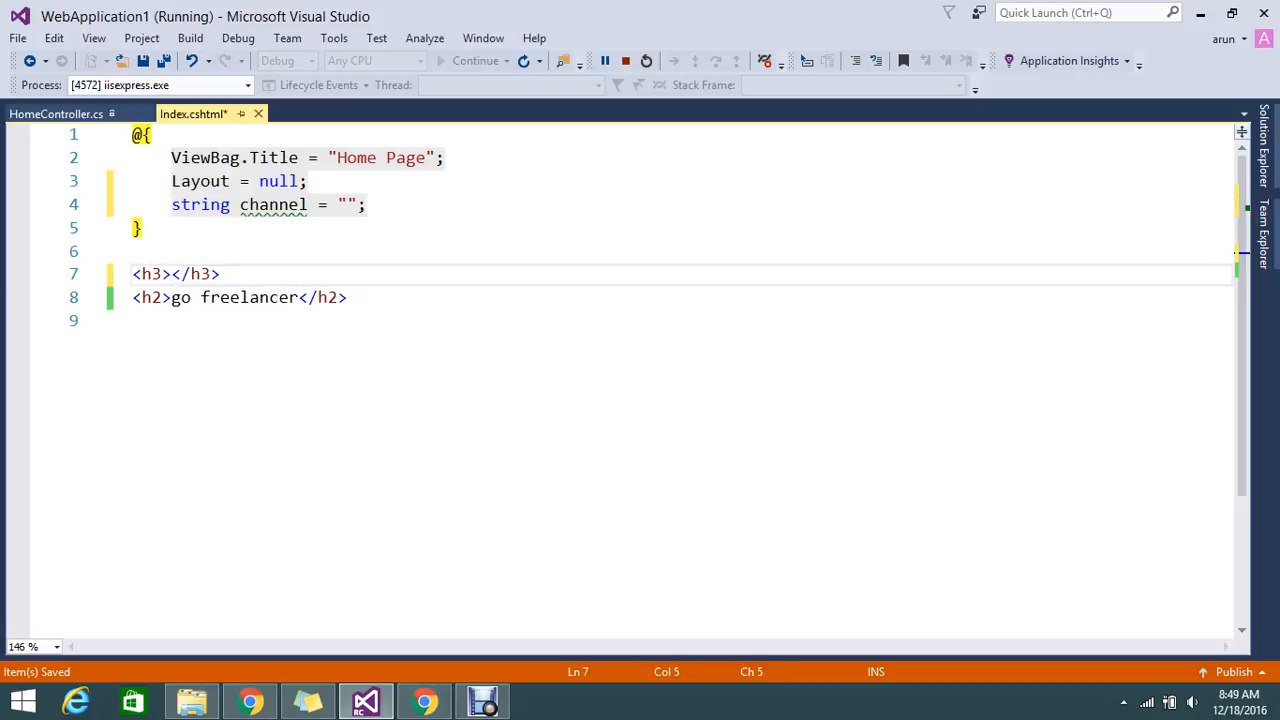
type("go freelancer")
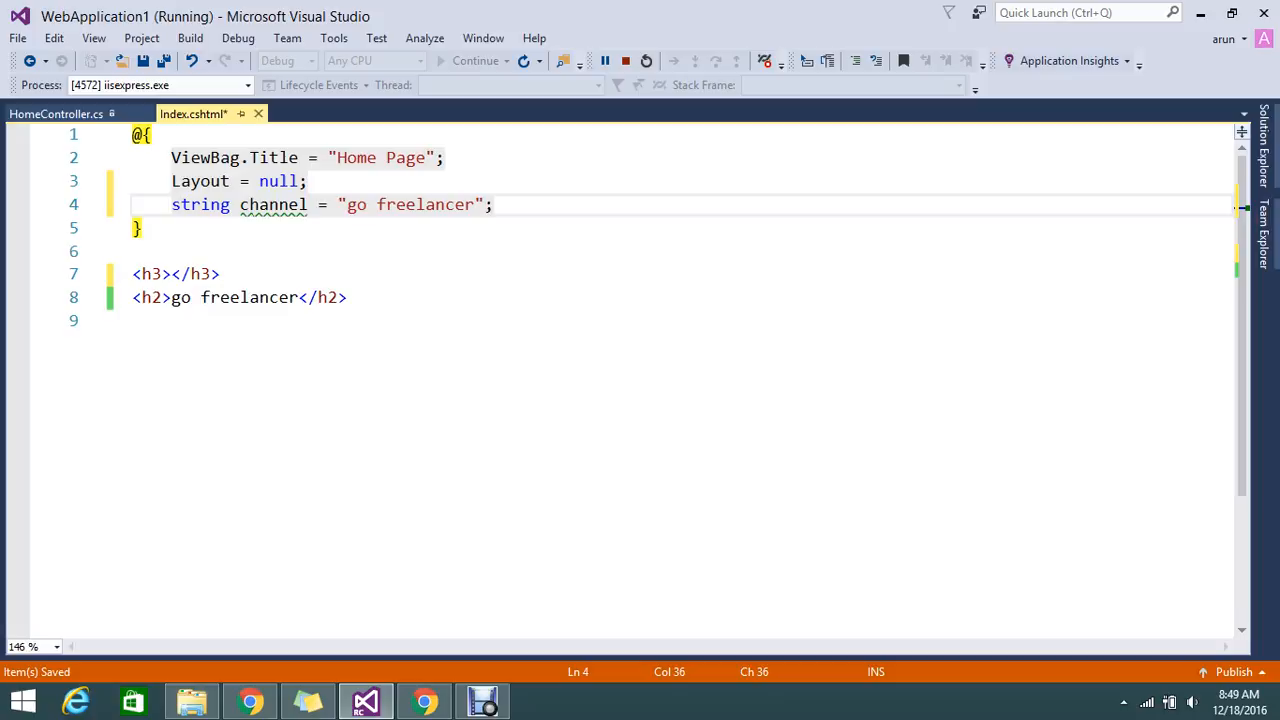
double_click(273, 204)
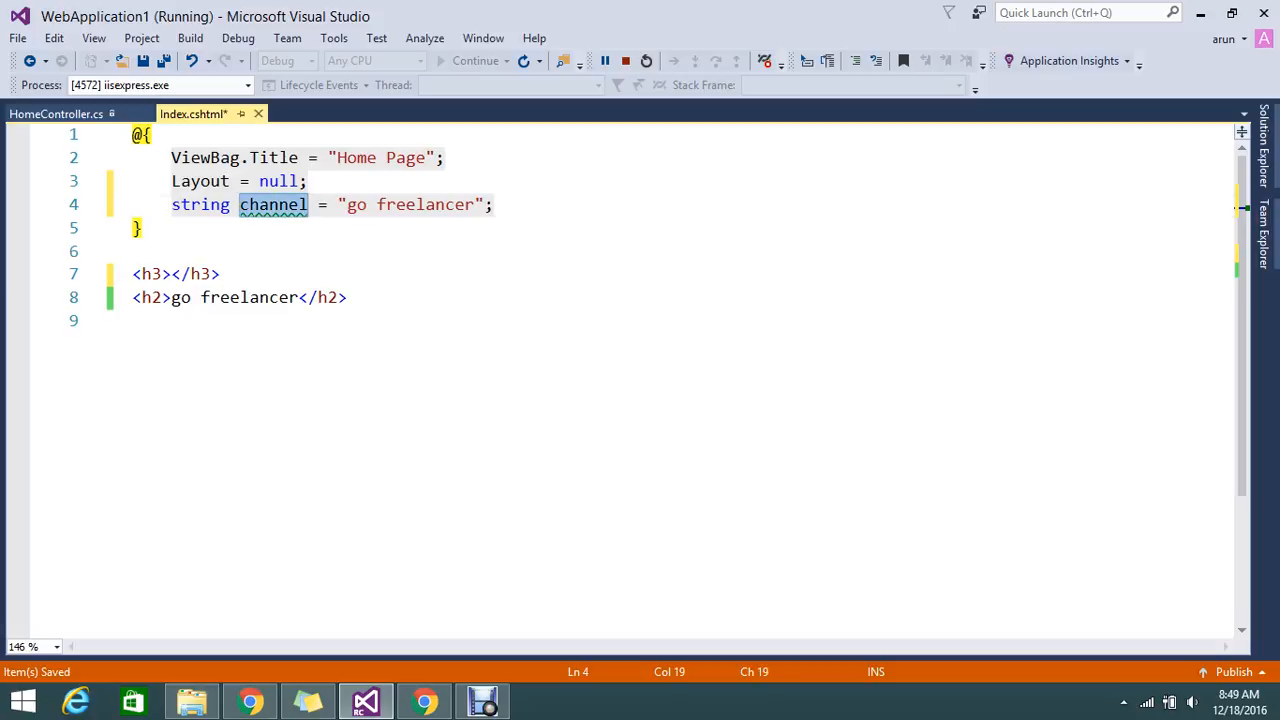
left_click(173, 273)
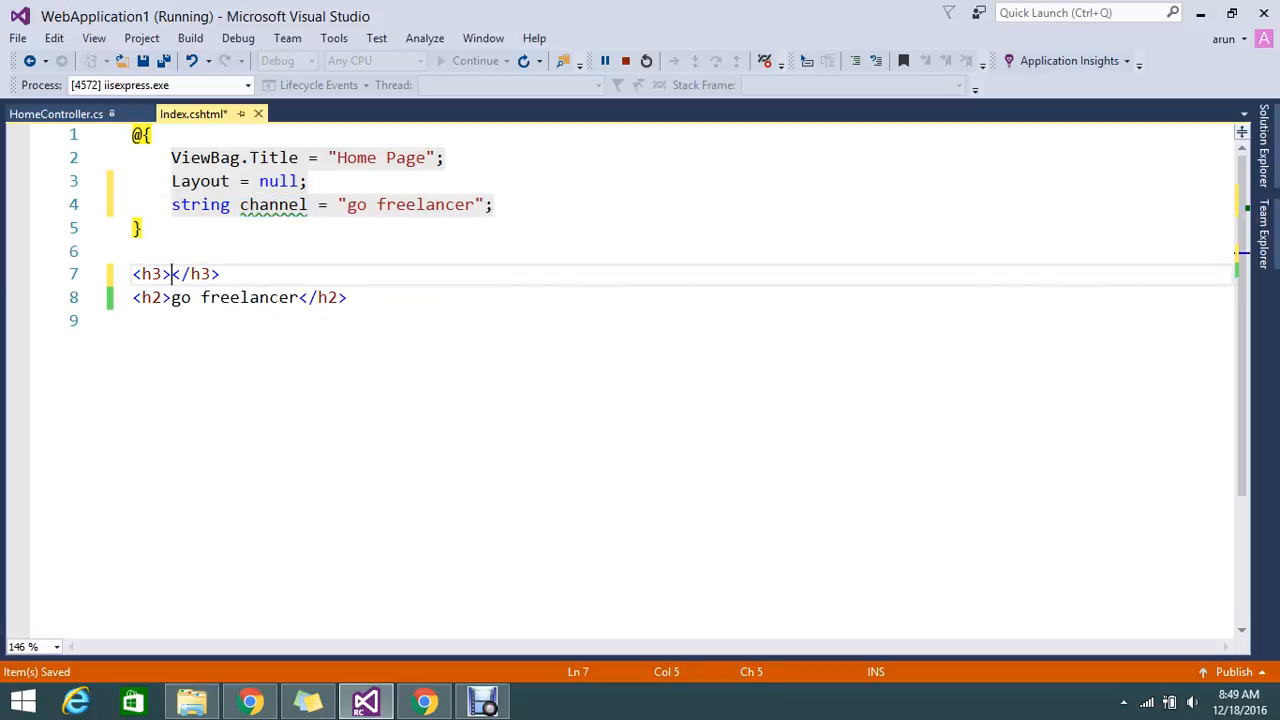
type("@channel")
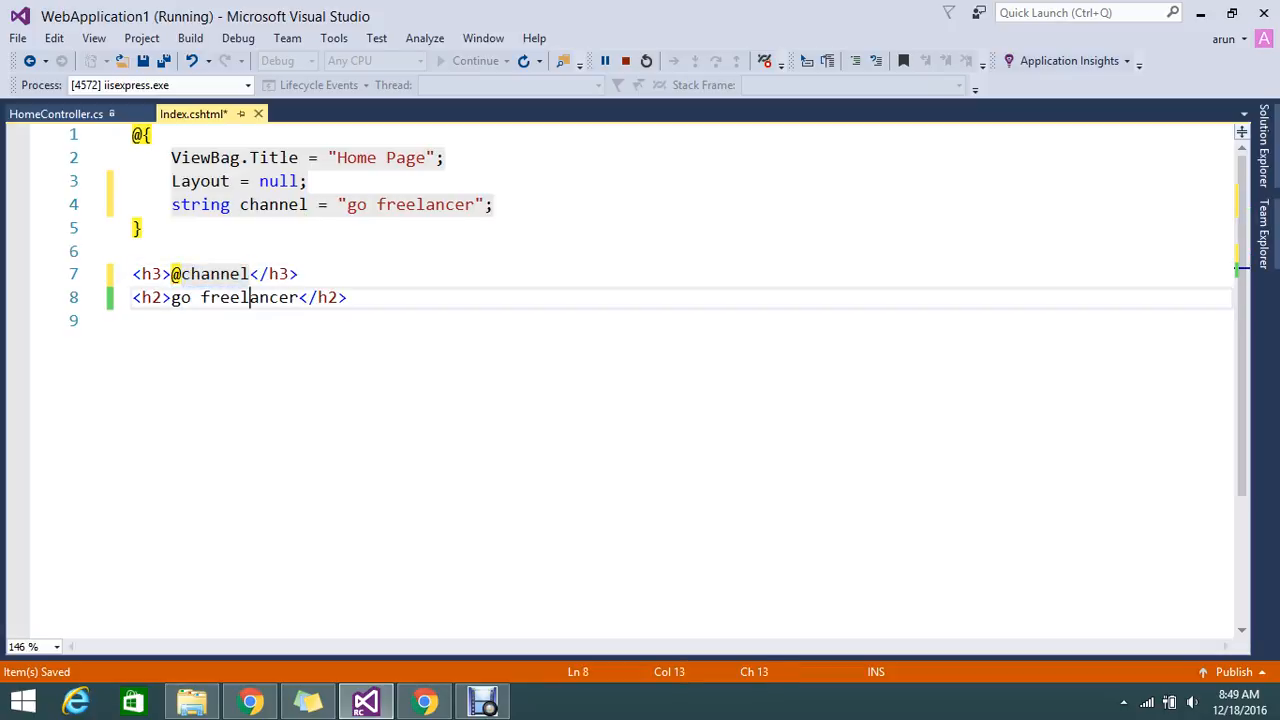
double_click(220, 297)
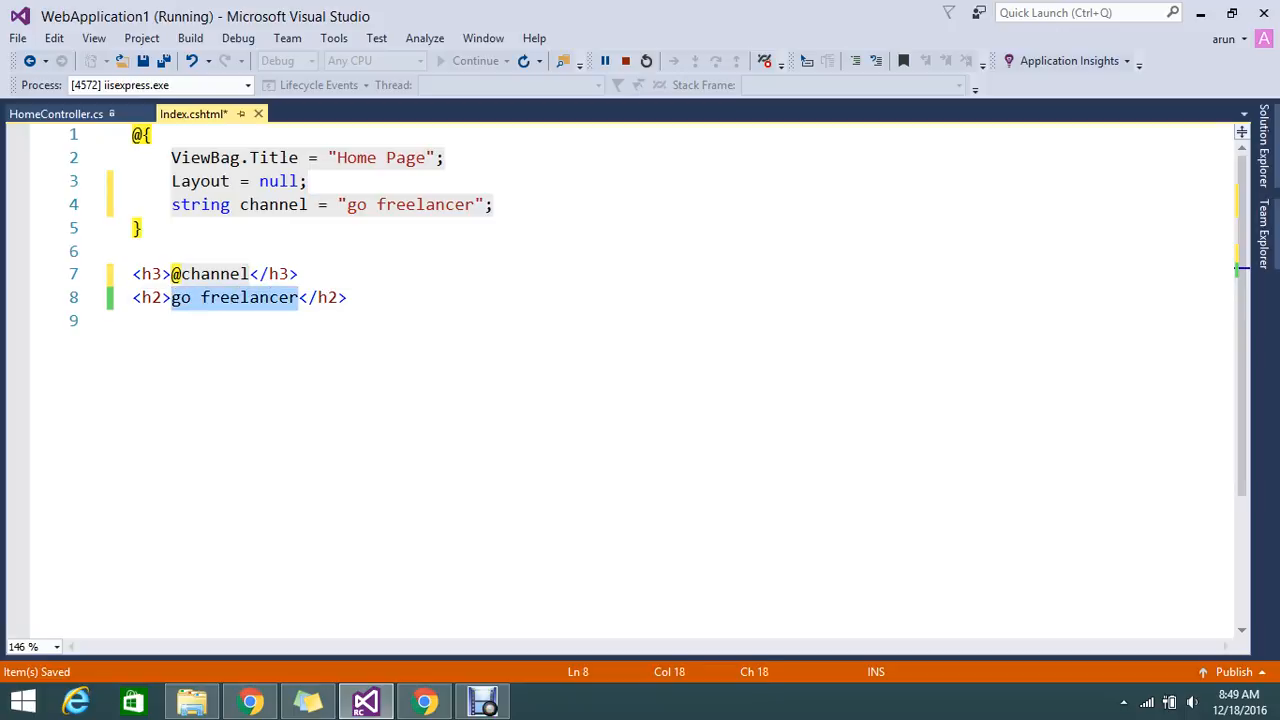
type("@channel")
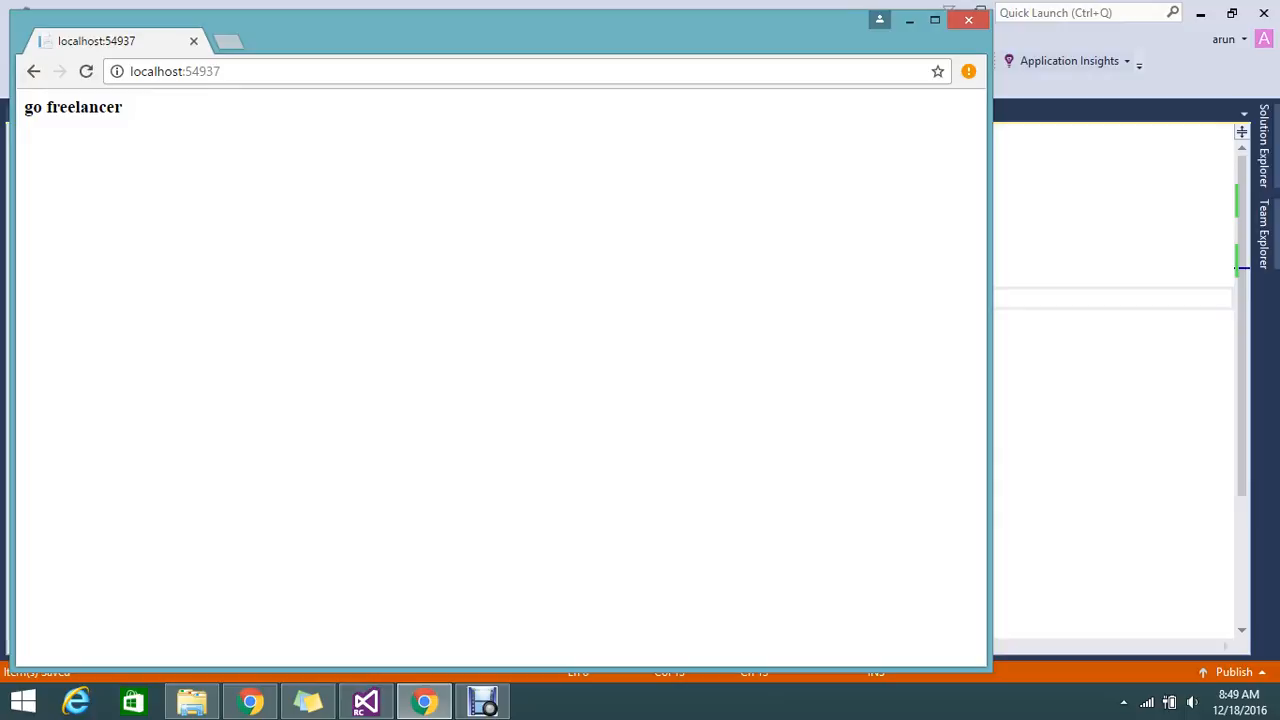
- Reload localhost in Chrome to view both 'go freelancer' headings, then return to Visual Studio
left_click(85, 71)
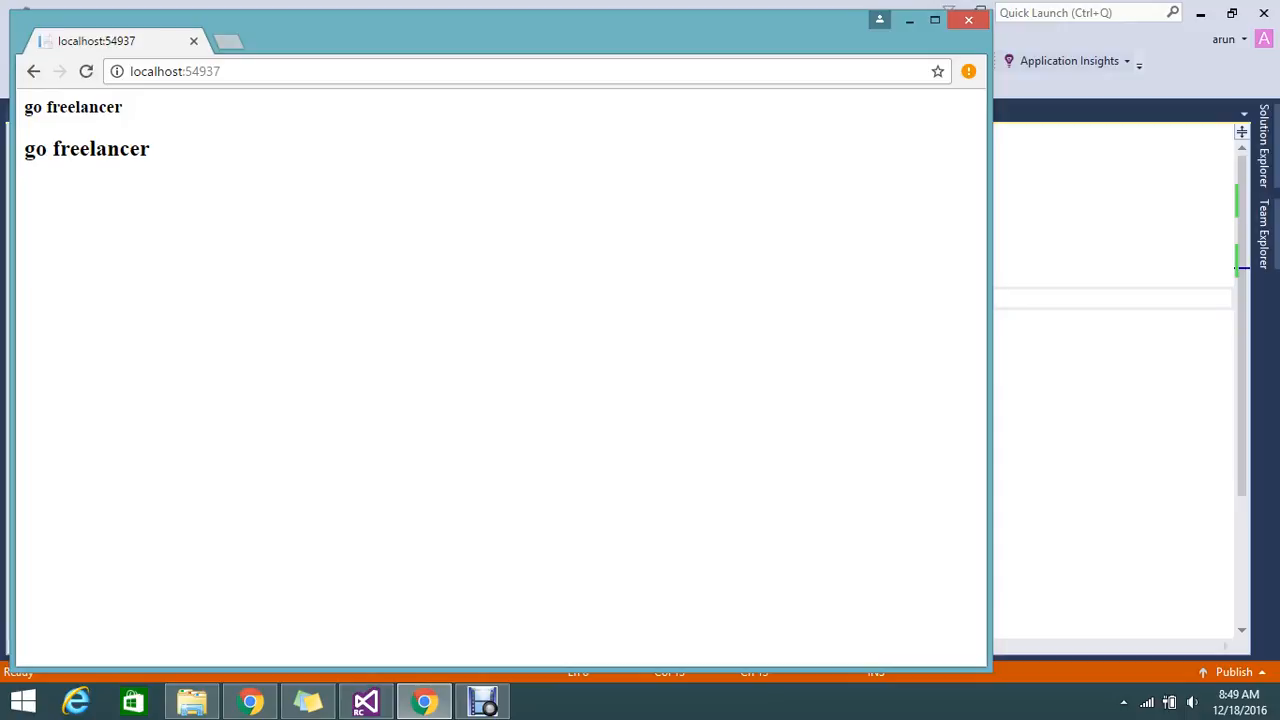
left_click(366, 700)
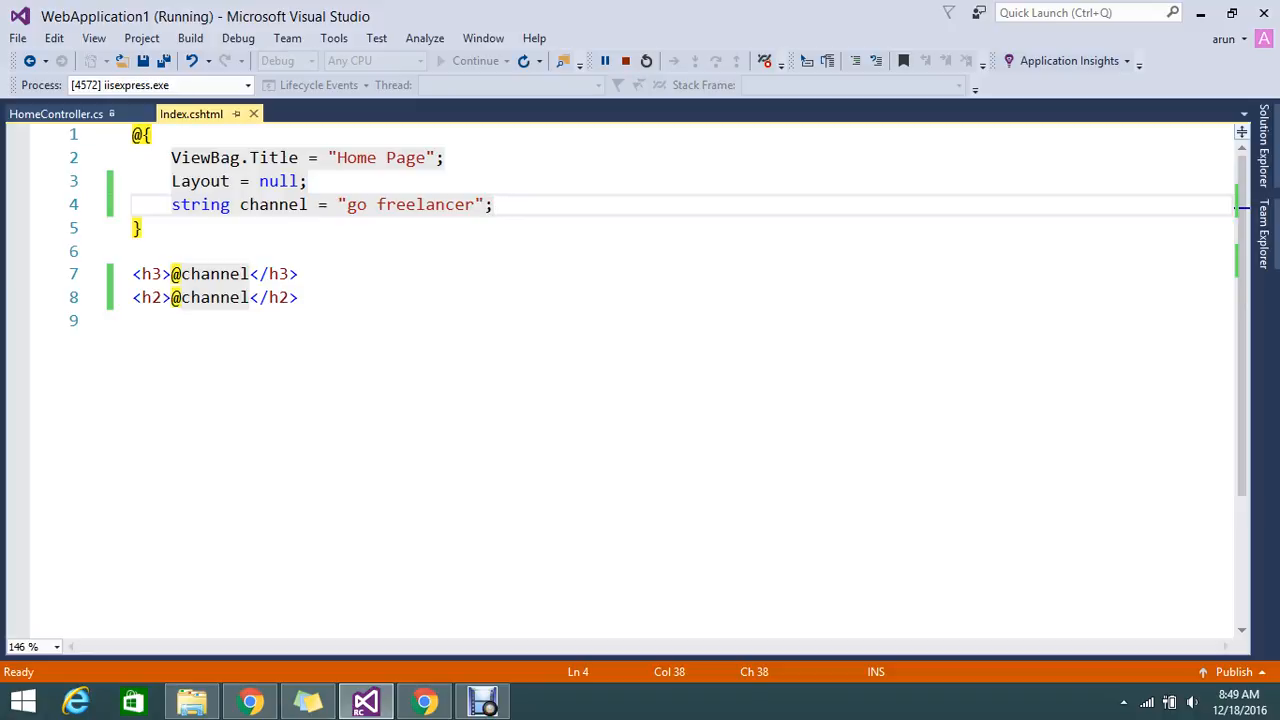
left_click(491, 204)
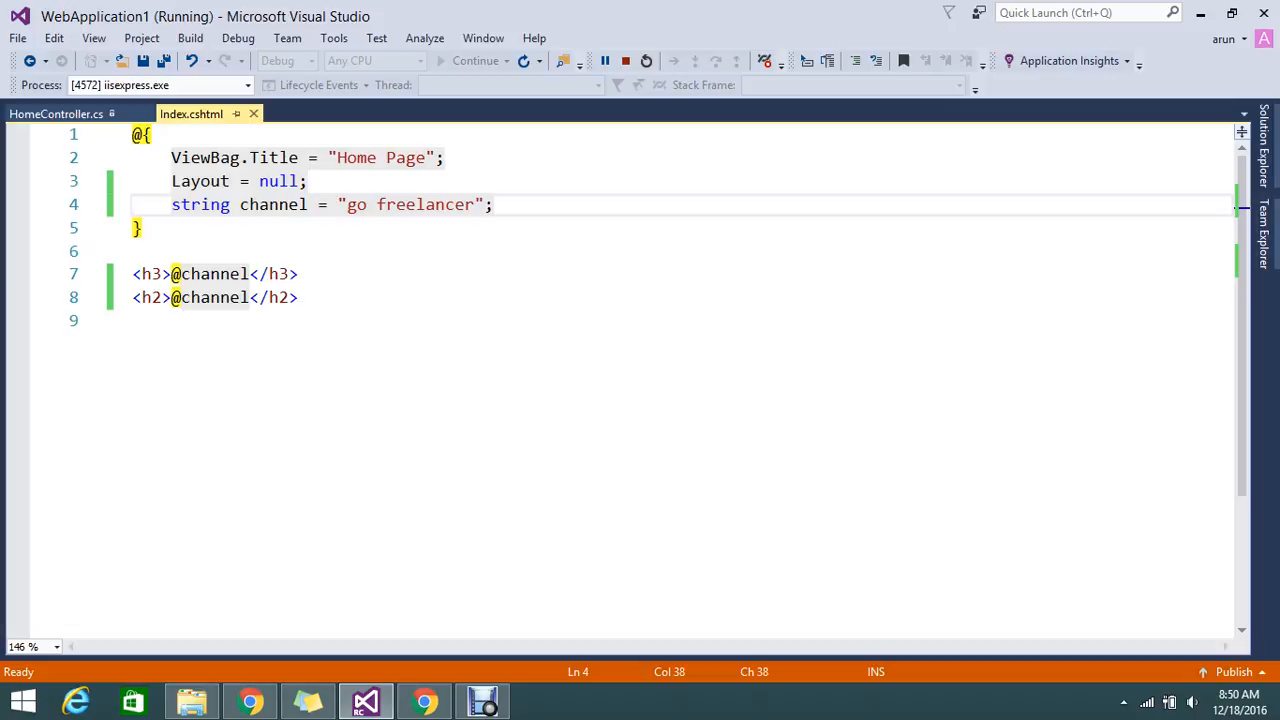
left_click(491, 204)
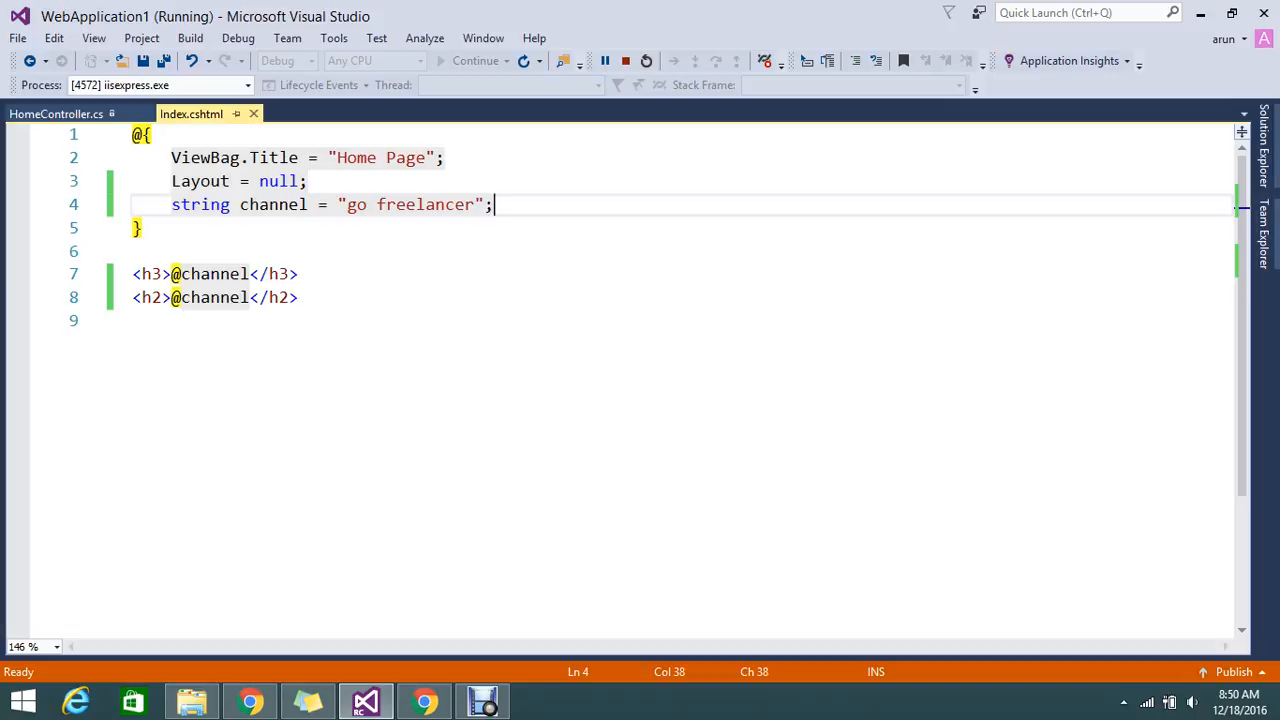